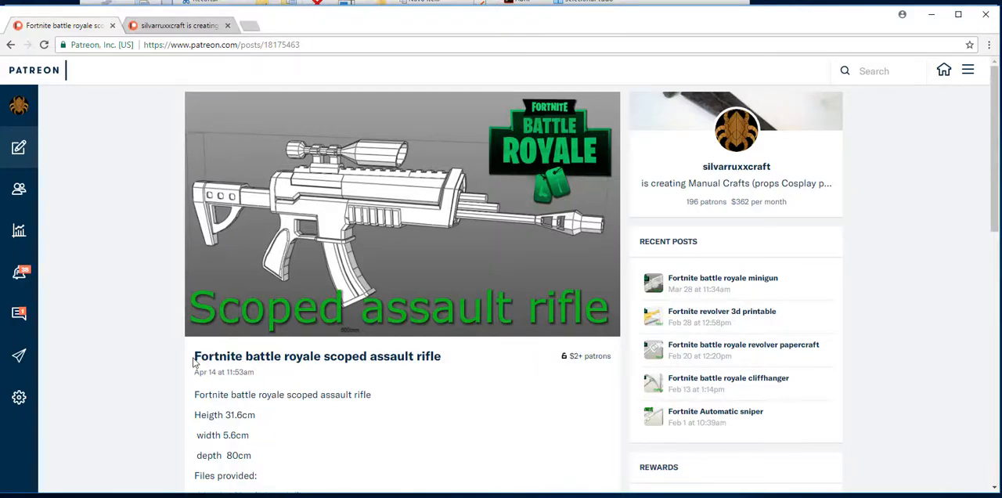
pyautogui.moveTo(162, 303)
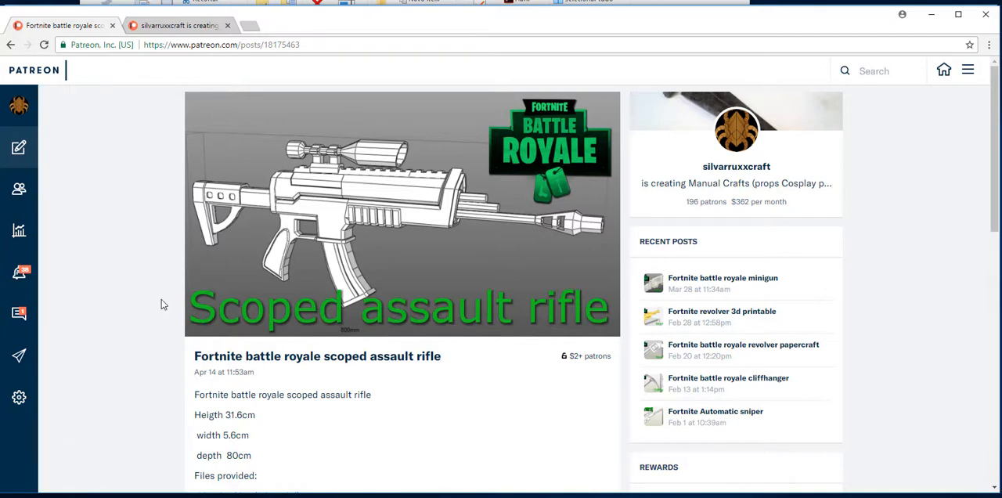
pyautogui.moveTo(160, 309)
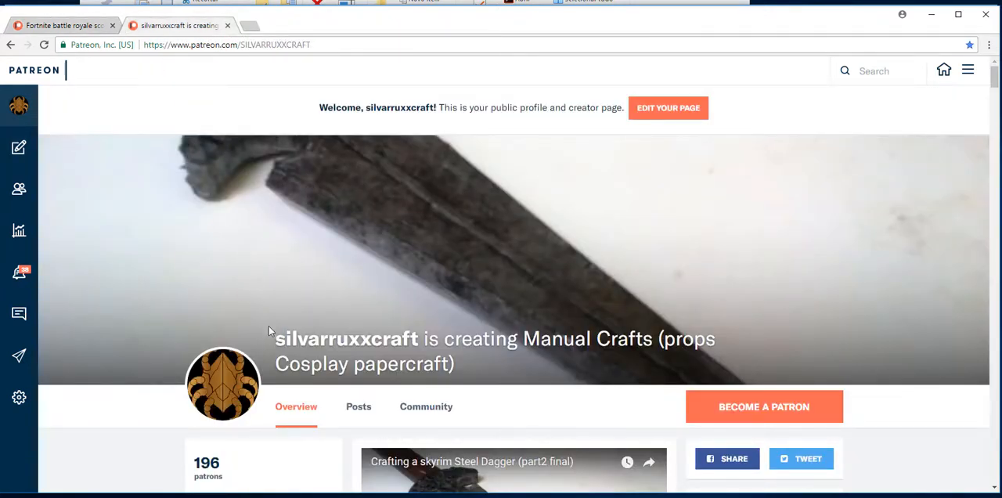
# - Highlight the creator's name on the profile and scroll down to the about text
pyautogui.doubleClick(346, 338)
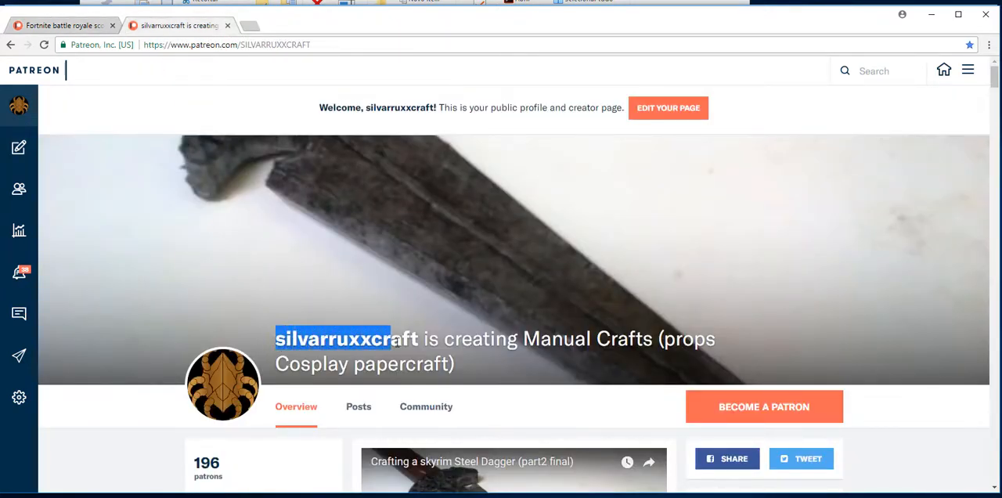
pyautogui.scroll(-3)
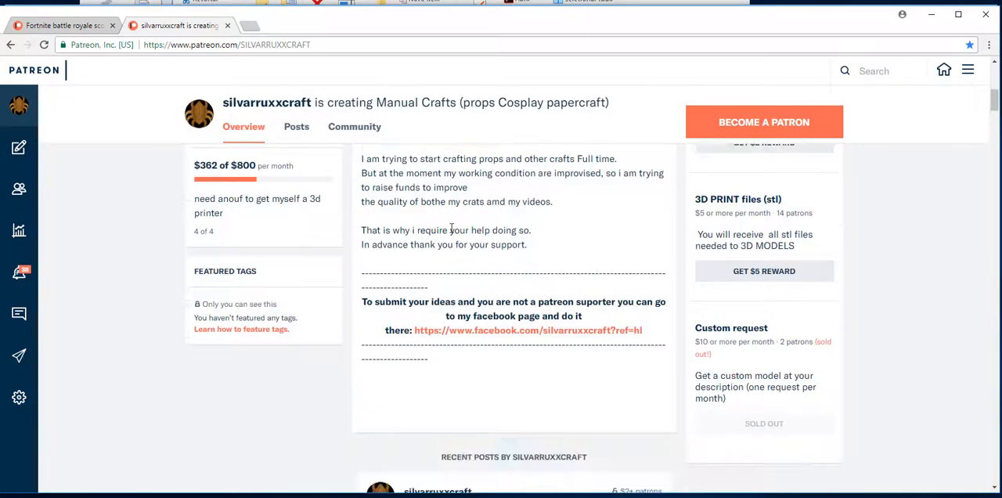
pyautogui.scroll(-3)
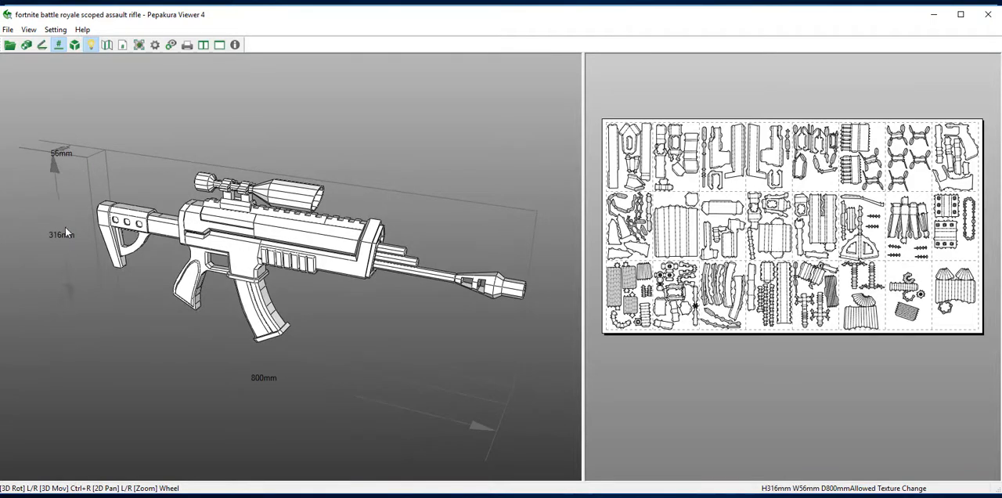
pyautogui.moveTo(94, 179)
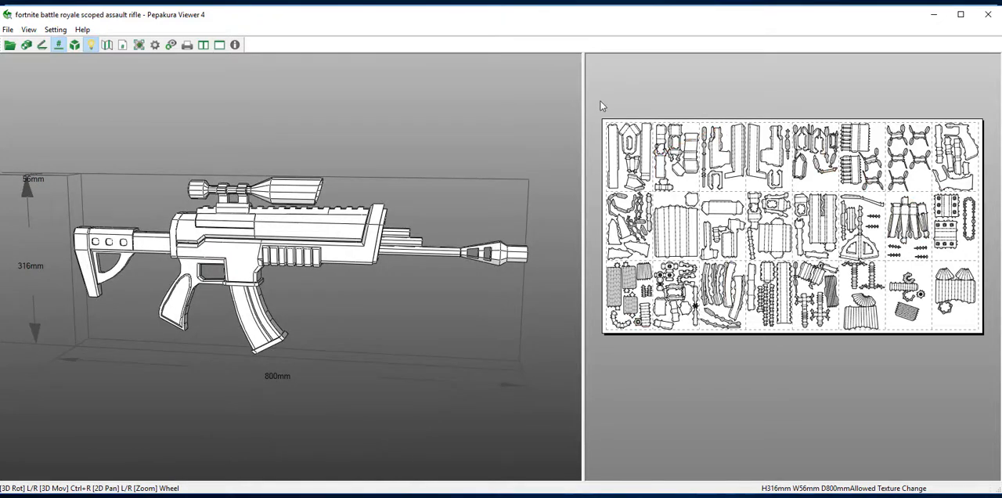
pyautogui.moveTo(959, 343)
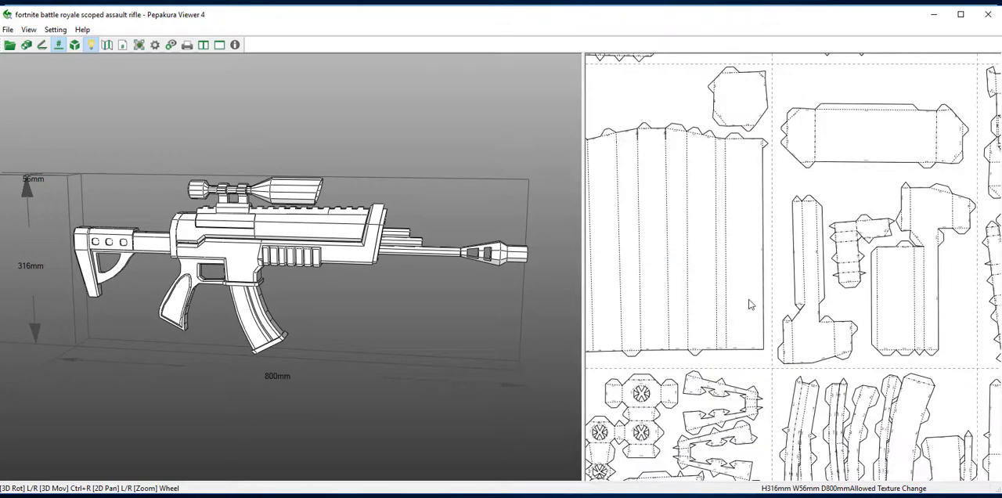
# - Zoom into the unfolded paper parts in the 2D unfolding pane
pyautogui.scroll(-3)
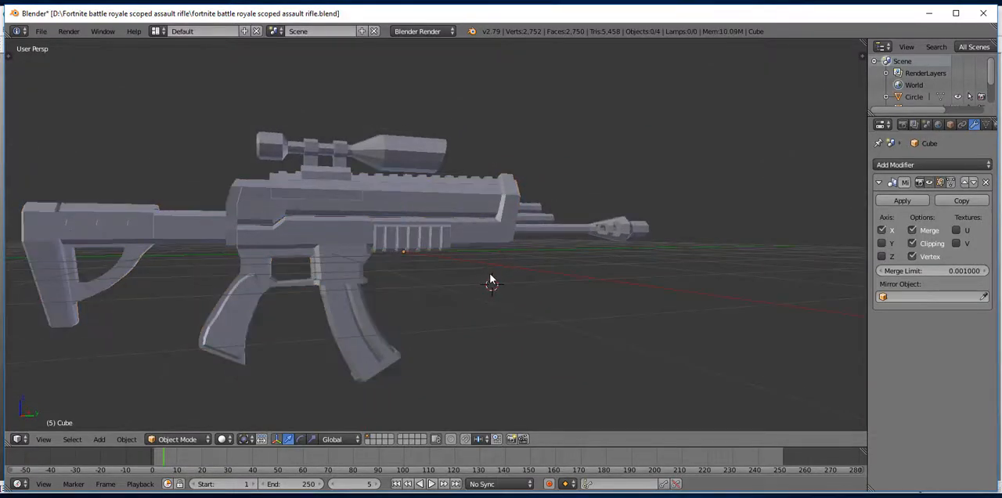
# - Orbit in to the rifle body, enter Edit Mode on it, then orbit to the scope
pyautogui.moveTo(491, 280); pyautogui.dragTo(458, 257)
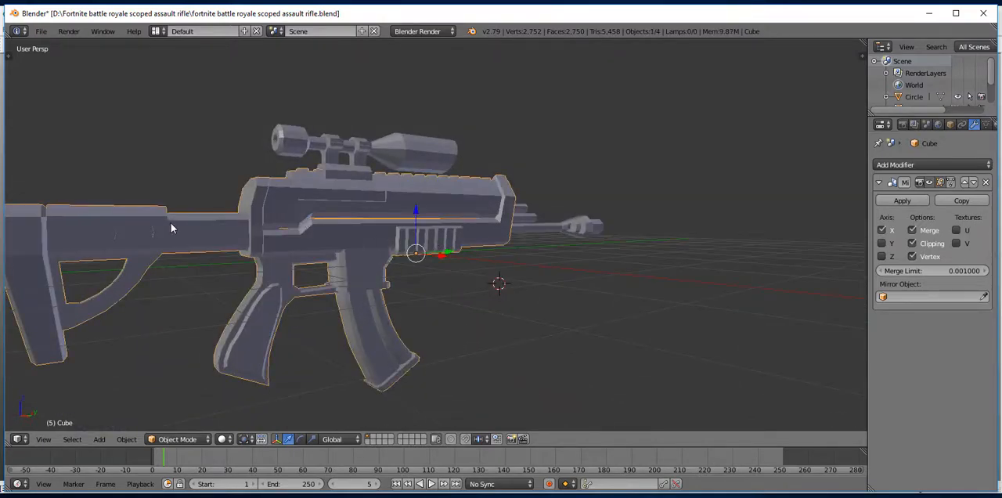
pyautogui.press('Tab')
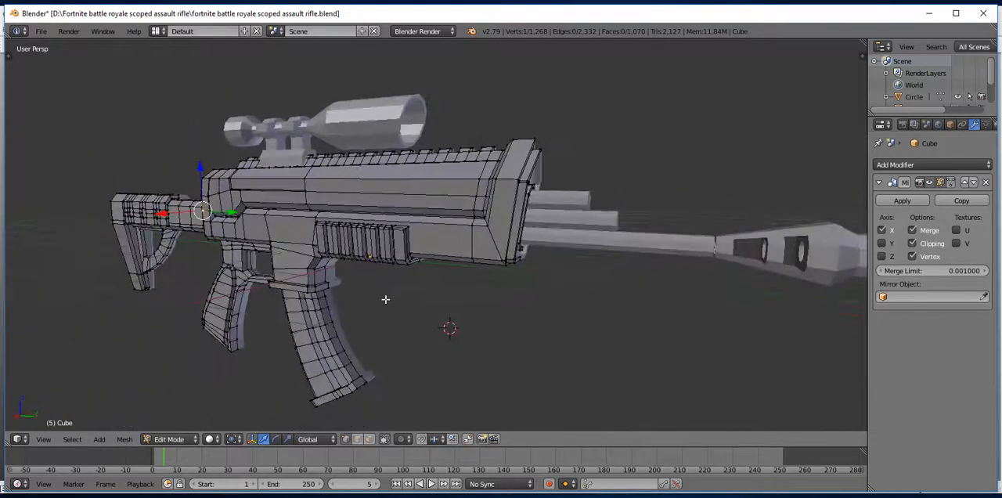
pyautogui.moveTo(383, 299); pyautogui.dragTo(465, 296)
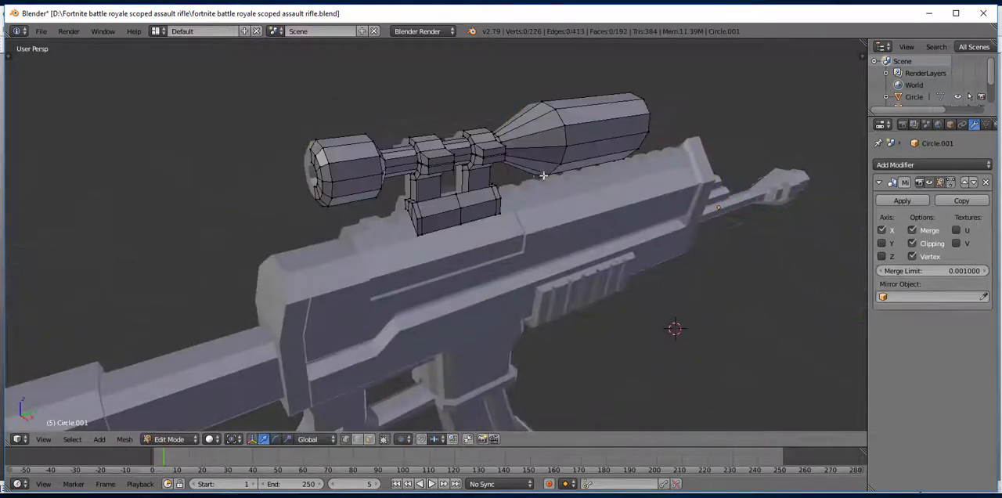
# - Orbit and zoom the view along the scope to work on its two ring caps
pyautogui.moveTo(543, 175); pyautogui.dragTo(425, 266)
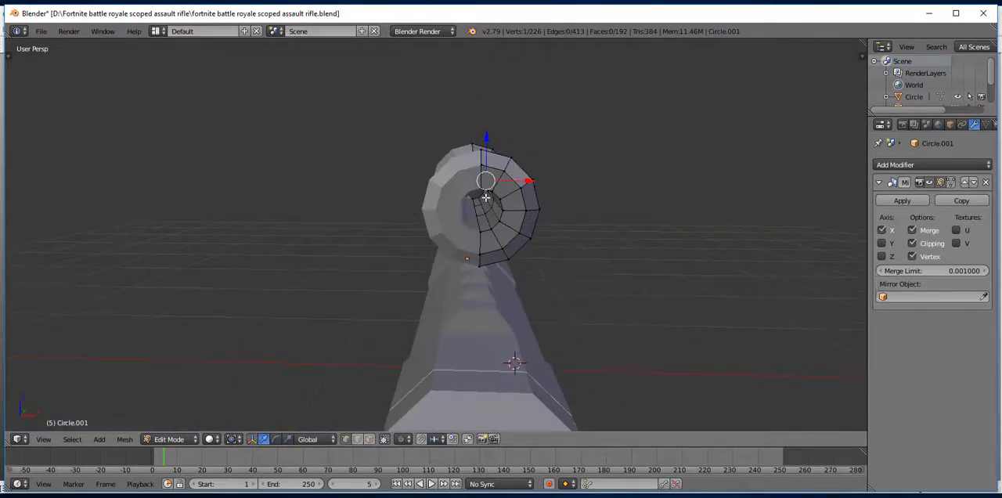
pyautogui.scroll(-3)
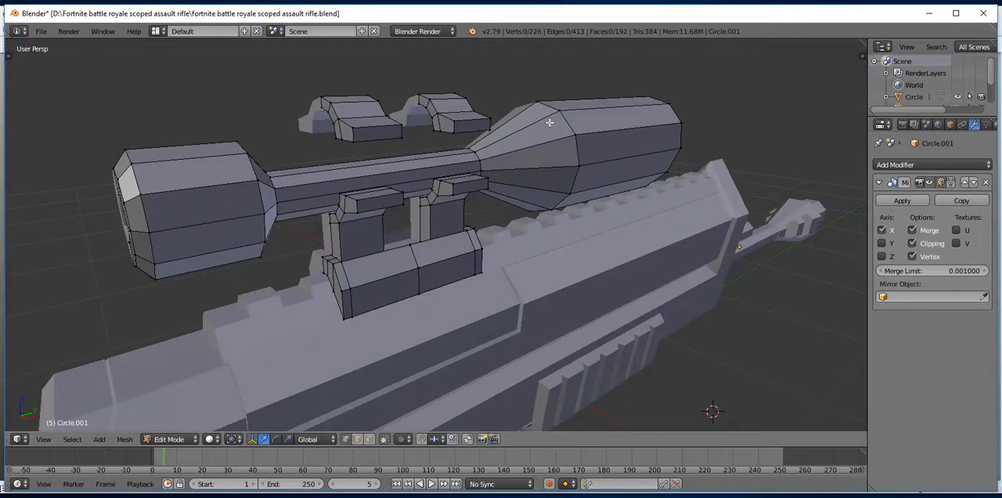
# - Lower the nearer floating ring cap onto the scope and reselect it to check placement
pyautogui.click(353, 127)
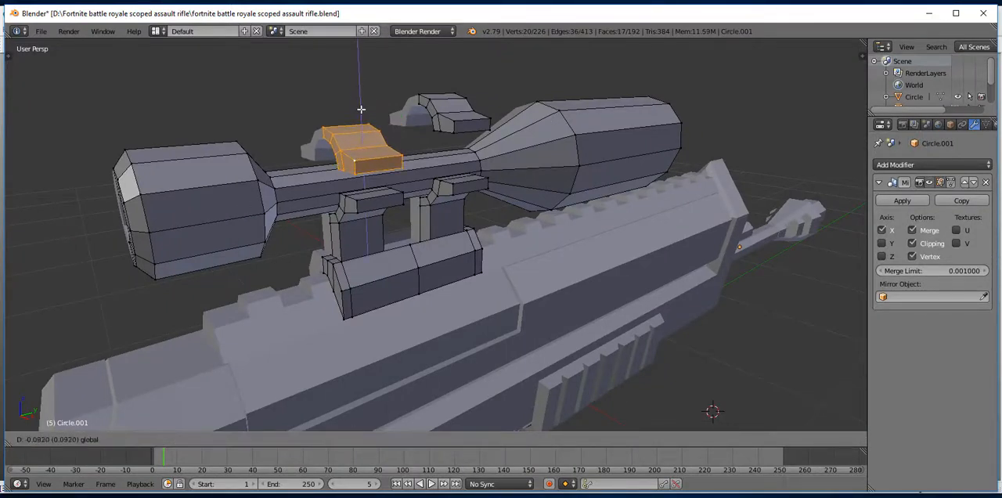
pyautogui.press('Tab')
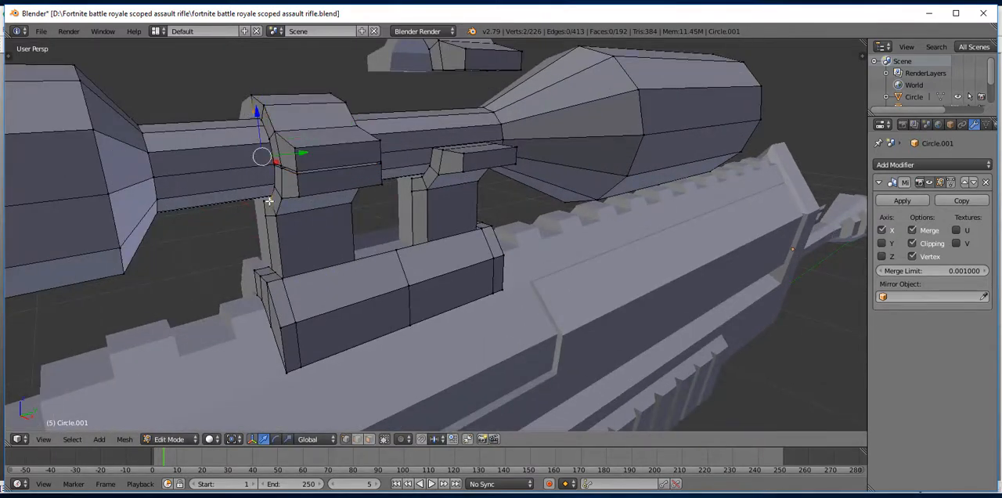
pyautogui.click(264, 161)
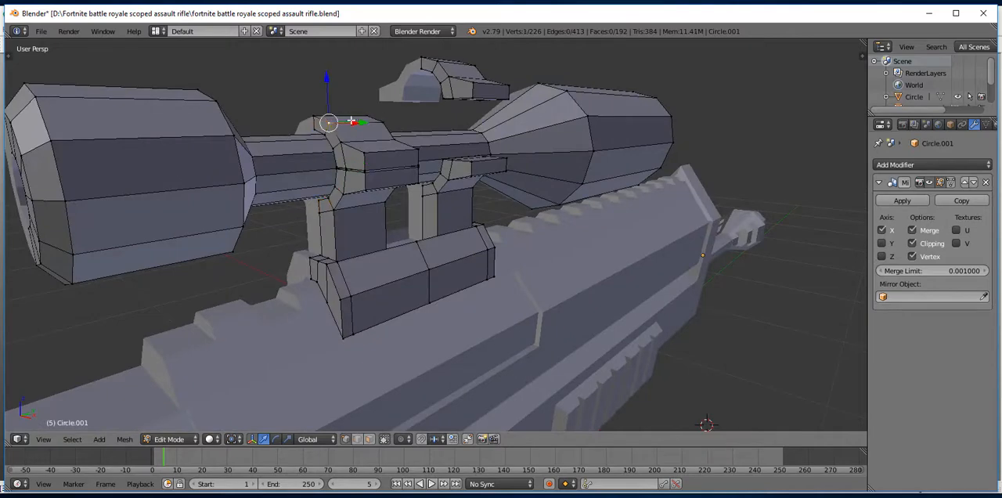
pyautogui.click(364, 153)
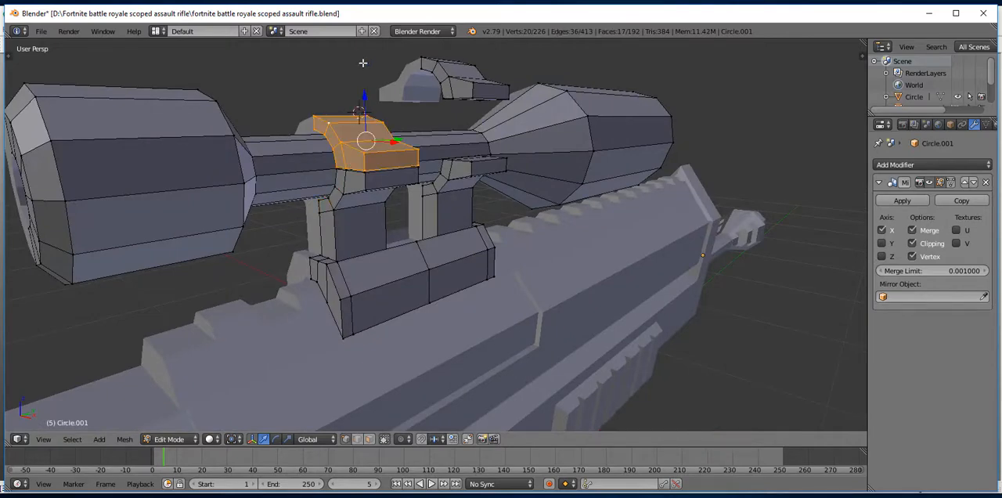
pyautogui.scroll(-3)
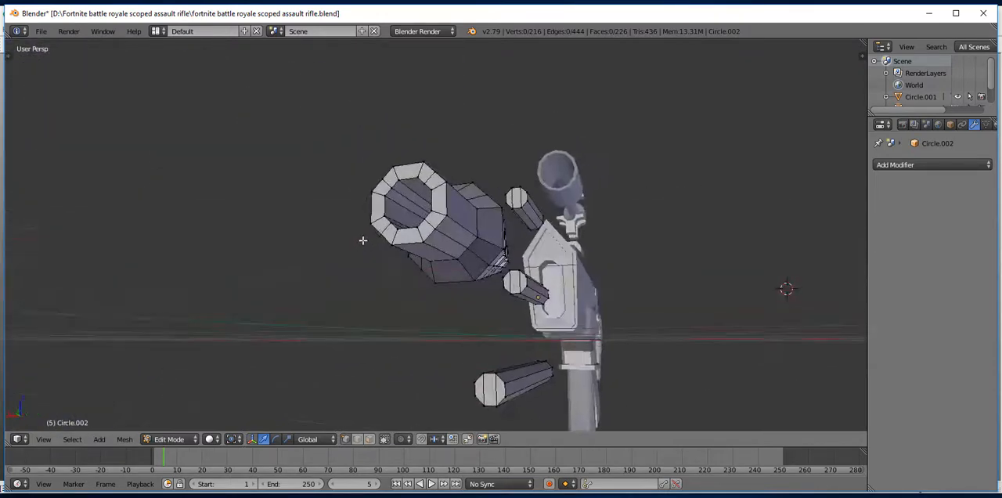
# - Orbit around the muzzle pieces, toggle Edit Mode, and switch to Right view
pyautogui.moveTo(363, 240); pyautogui.dragTo(595, 242)
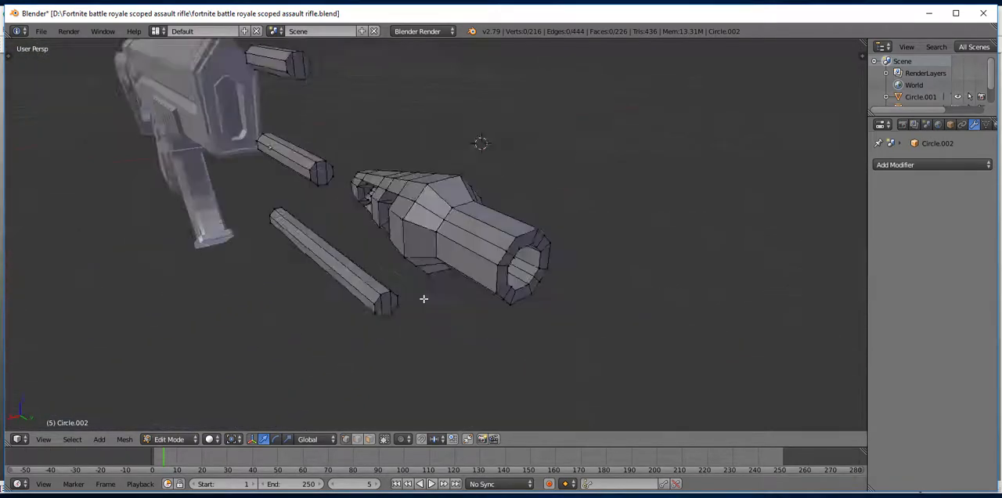
pyautogui.press('Tab')
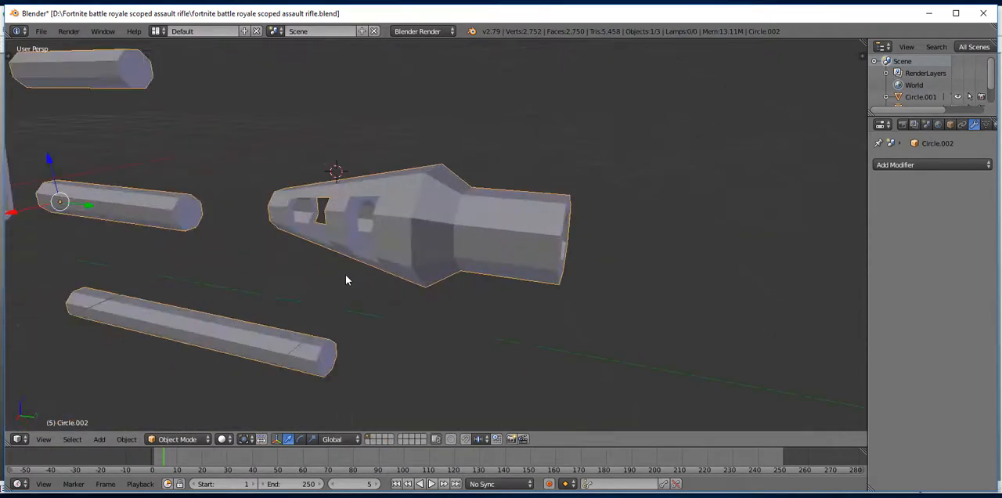
pyautogui.press('Tab')
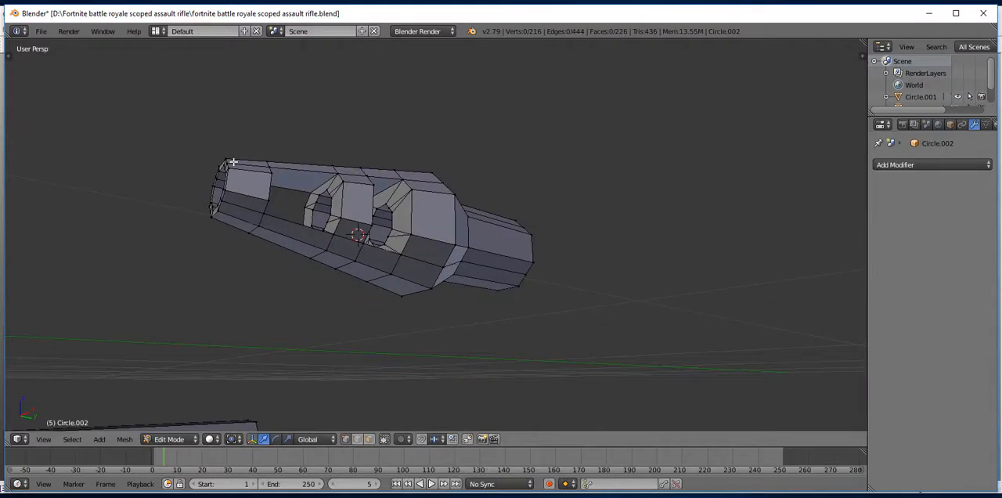
pyautogui.press('KP_3')
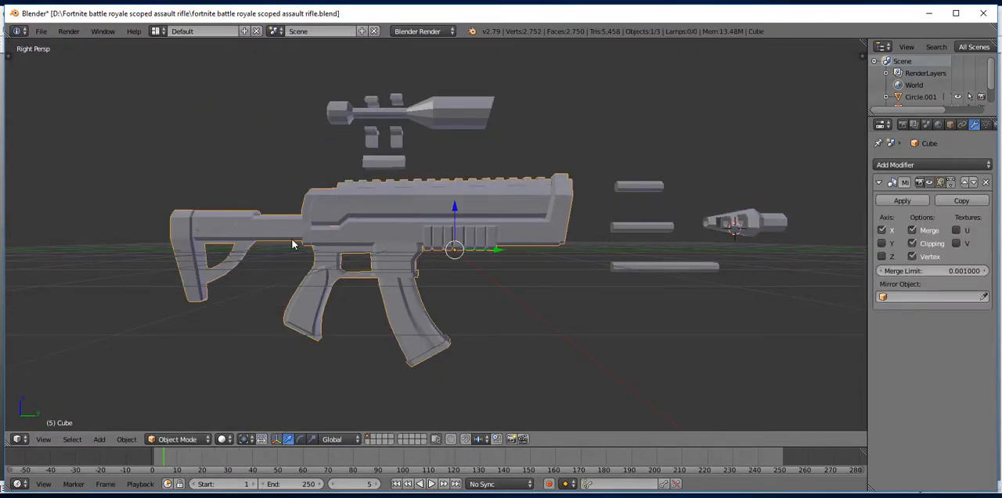
# - Put the rifle body into Edit Mode to select the stock tube and triangular insert
pyautogui.press('Tab')
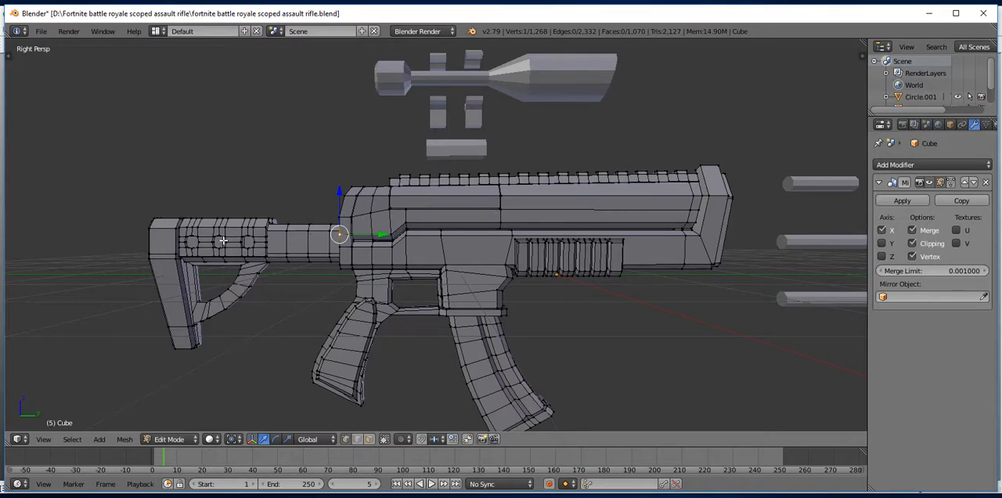
pyautogui.moveTo(134, 272)
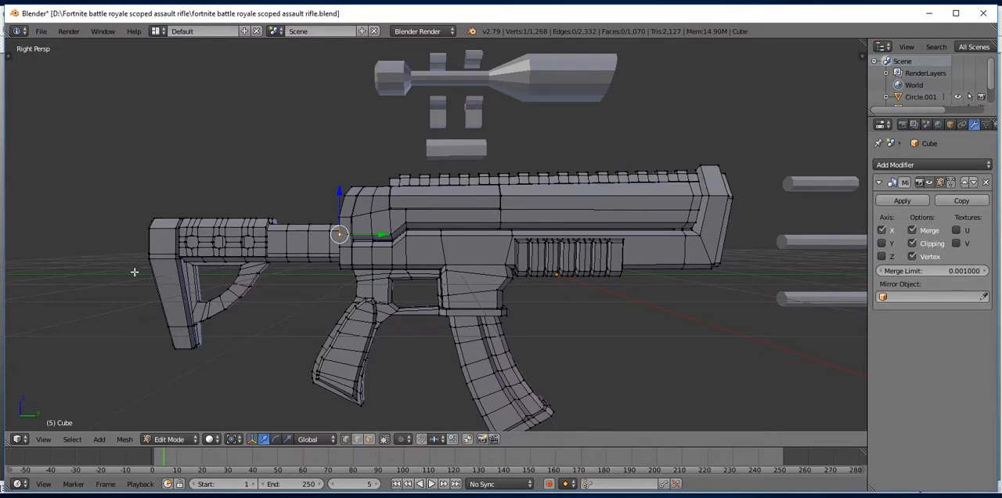
pyautogui.moveTo(610, 240)
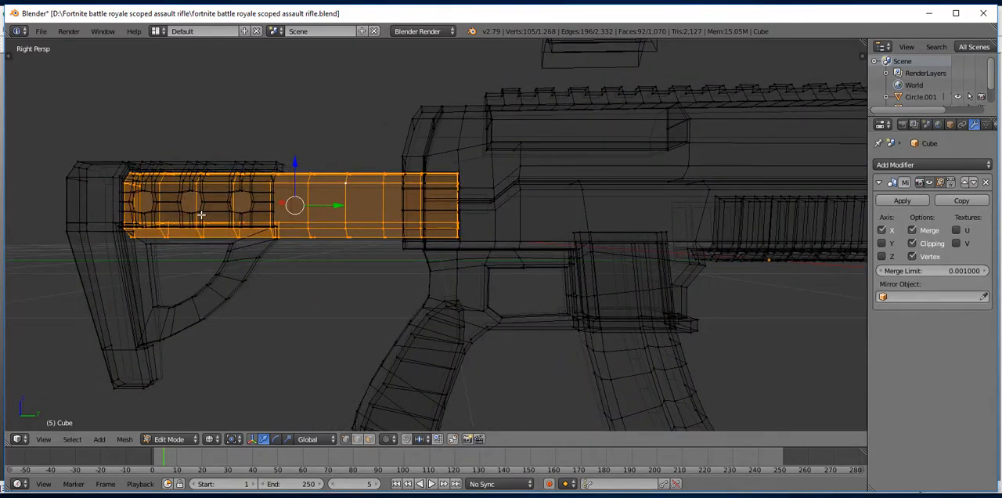
pyautogui.moveTo(366, 141)
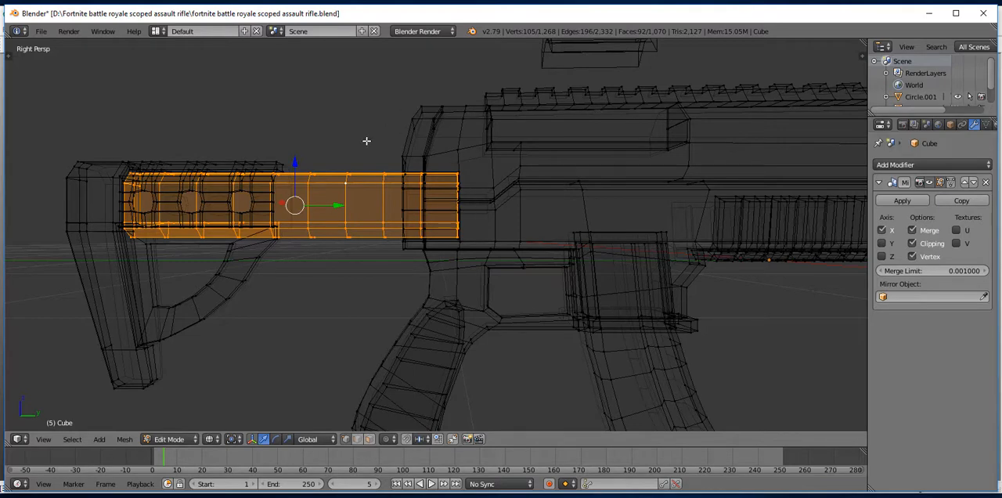
pyautogui.moveTo(419, 114)
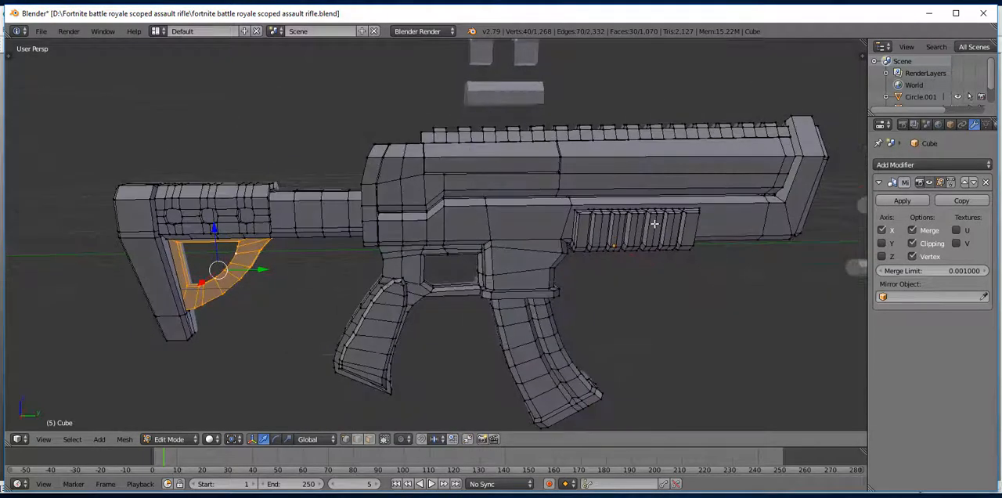
# - Drag the selected stock piece away from the receiver and zoom out
pyautogui.moveTo(654, 223); pyautogui.dragTo(487, 271)
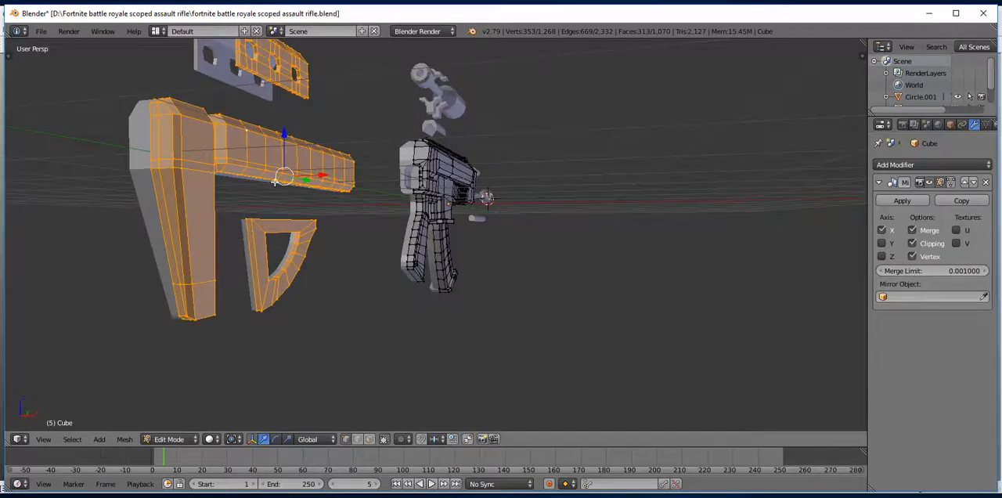
pyautogui.scroll(-3)
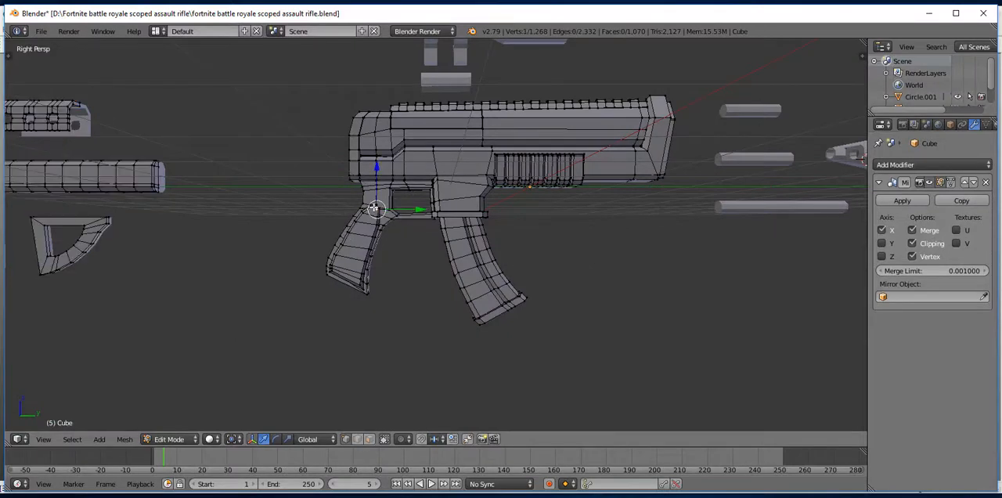
pyautogui.moveTo(342, 201)
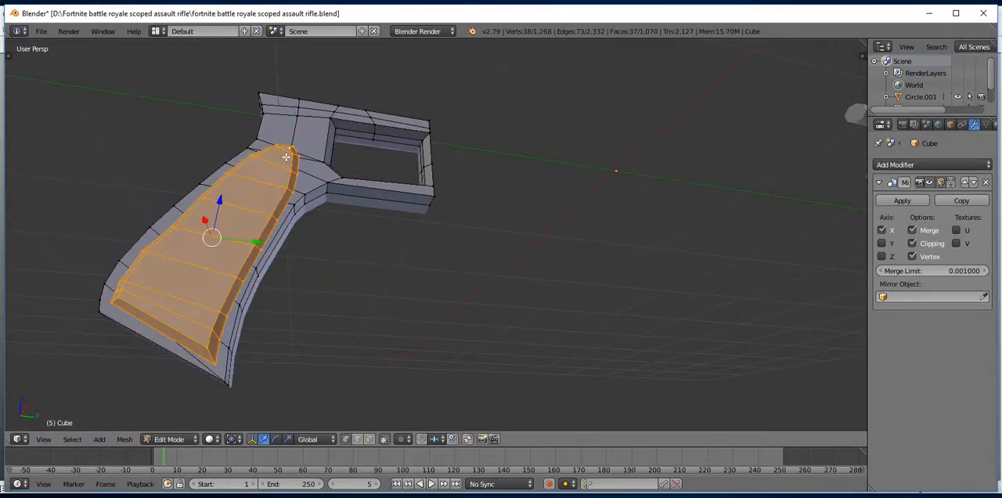
# - Switch to Front view with numpad 1 while splitting off the grip's side panel
pyautogui.press('KP_1')
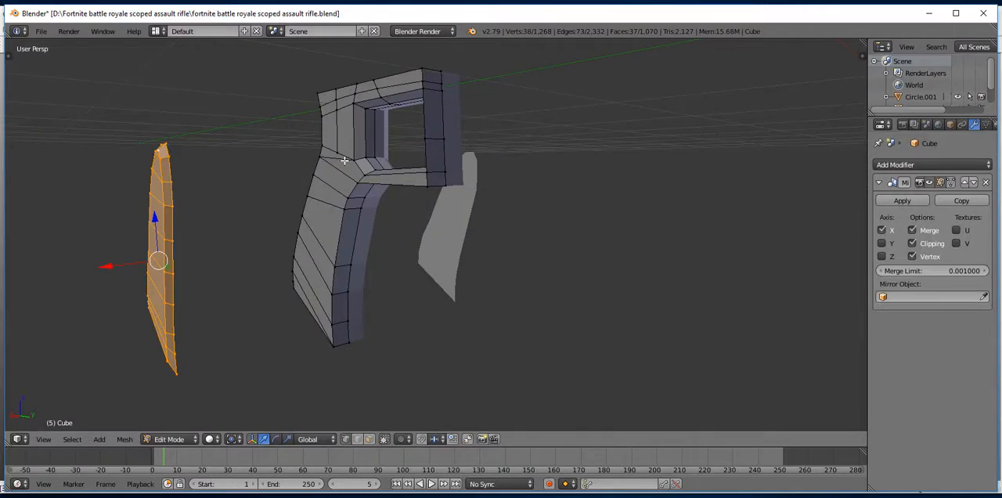
pyautogui.moveTo(342, 103)
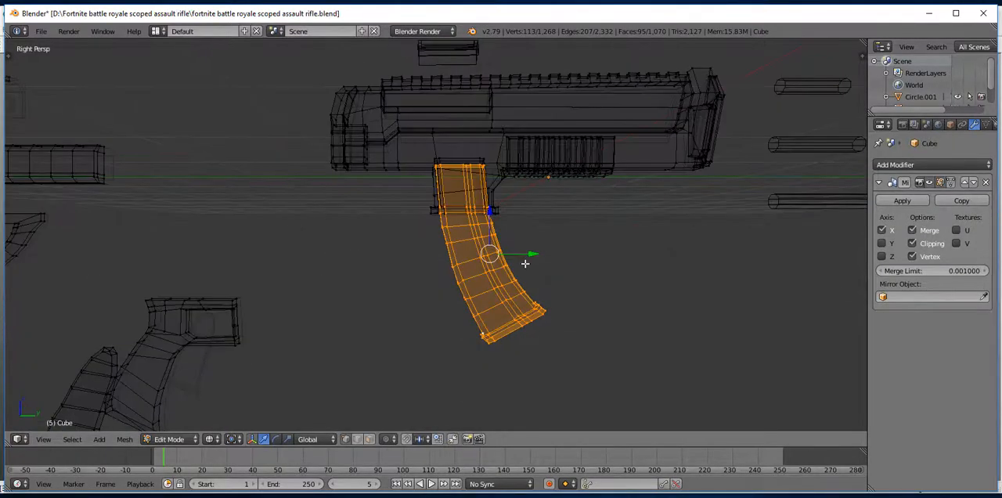
# - Drag the magazine well below the receiver, then select an edge on its top section
pyautogui.moveTo(488, 253); pyautogui.dragTo(602, 323)
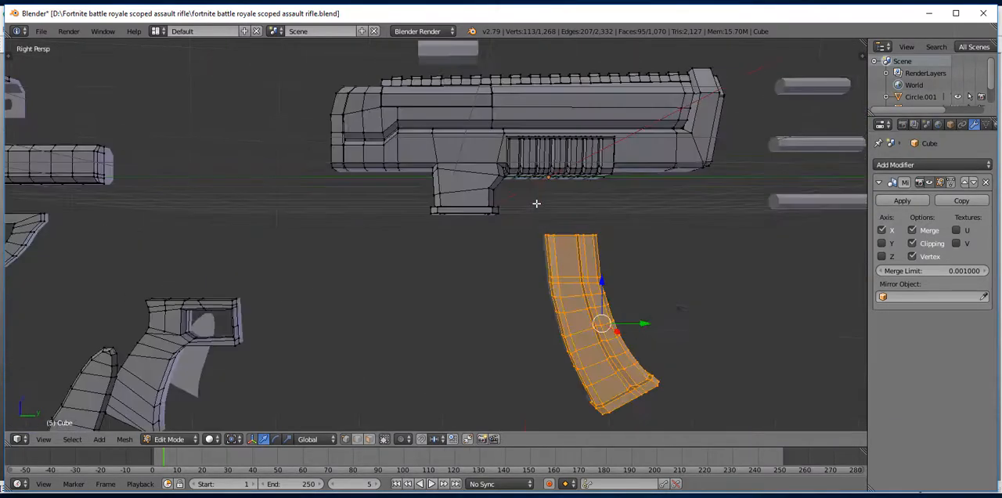
pyautogui.moveTo(599, 325); pyautogui.dragTo(438, 278)
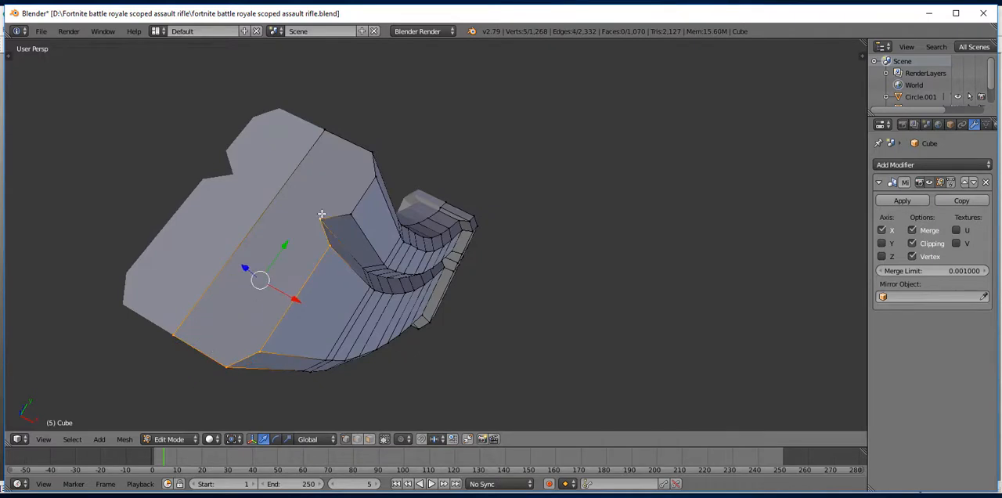
pyautogui.click(333, 132)
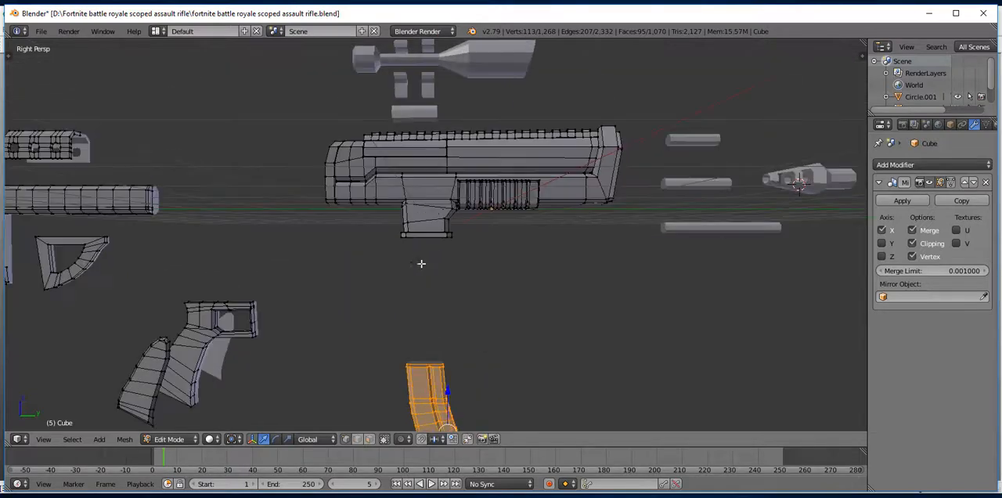
pyautogui.press('Tab')
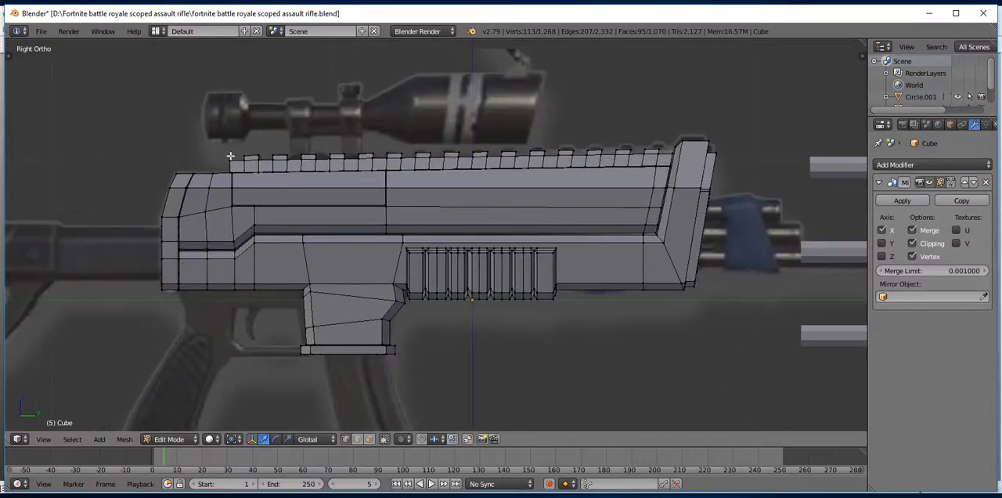
pyautogui.click(231, 159)
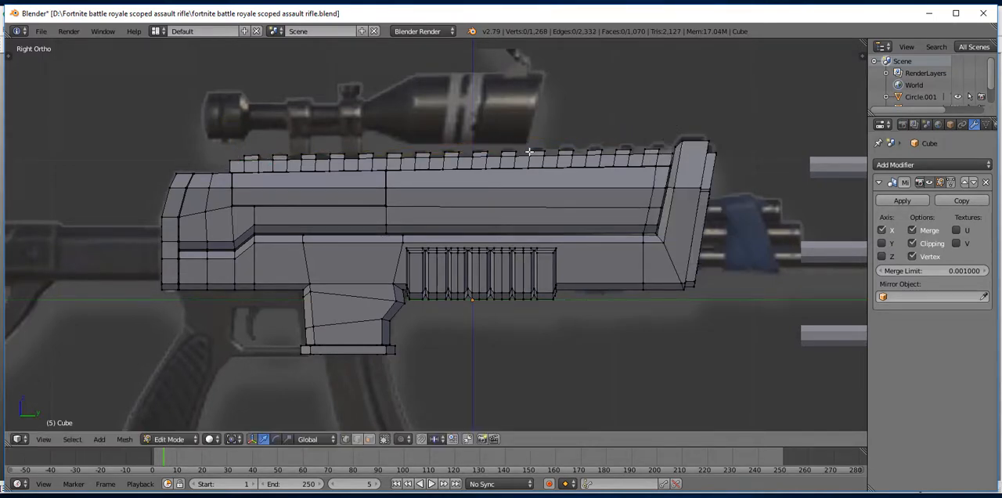
pyautogui.press('KP_7')
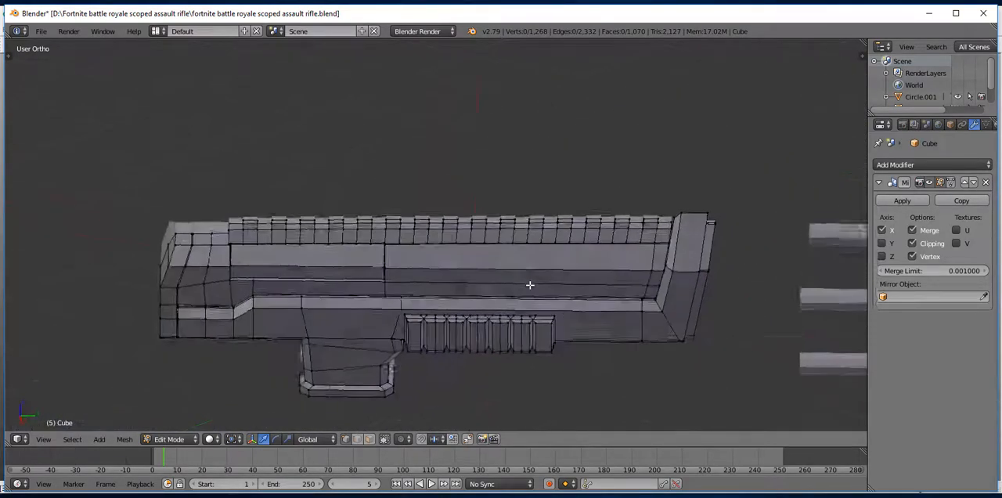
pyautogui.moveTo(530, 285); pyautogui.dragTo(544, 190)
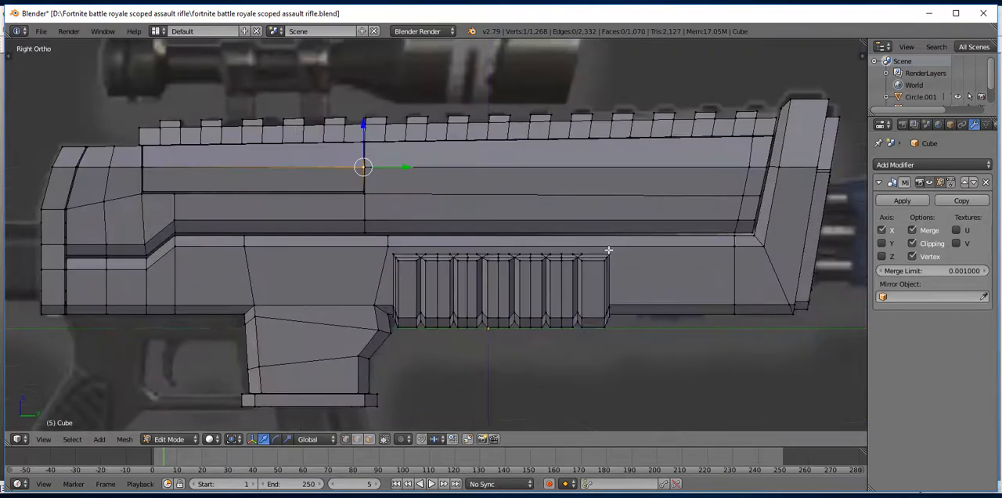
pyautogui.moveTo(66, 270)
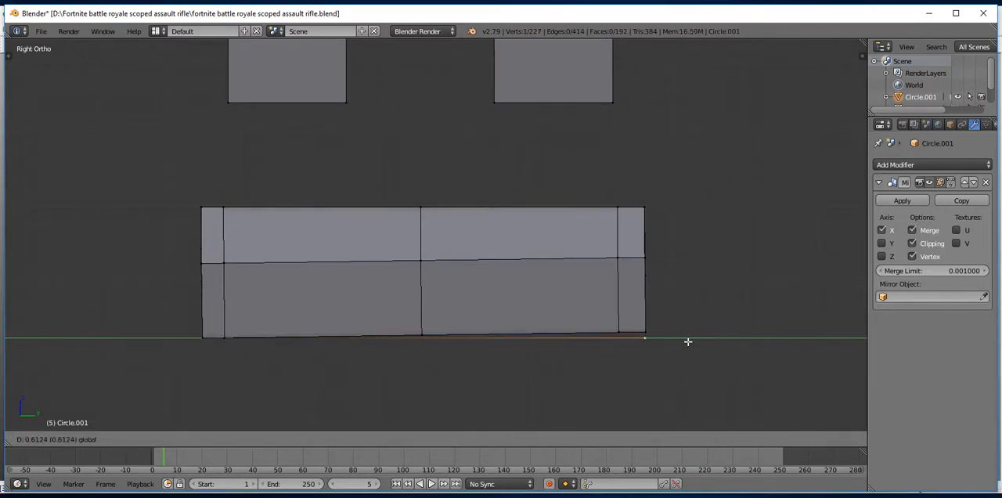
# - Press X while working on the separated rectangular top rail block
pyautogui.press('x')
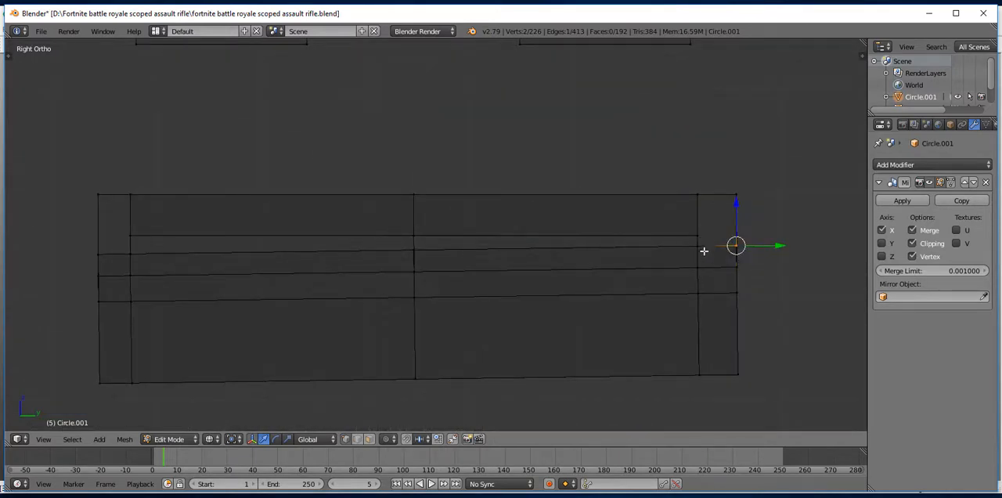
pyautogui.moveTo(141, 241)
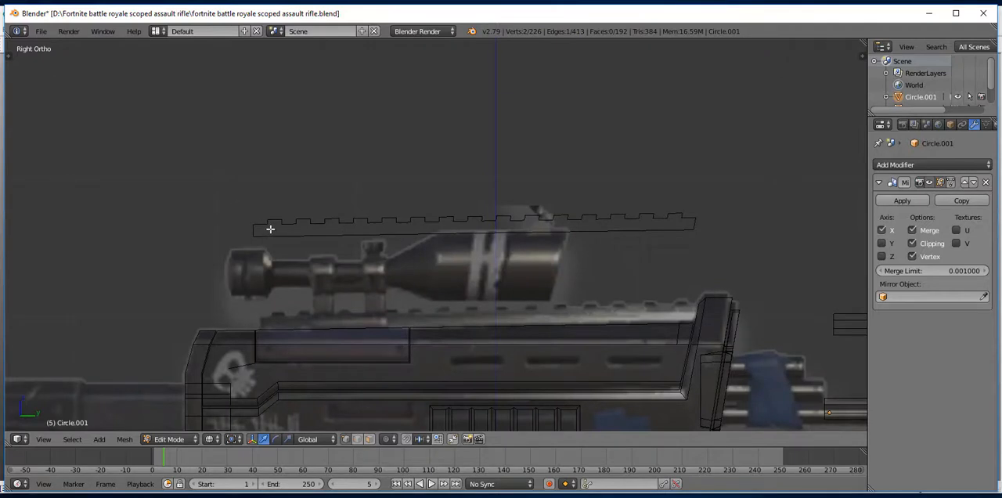
pyautogui.moveTo(576, 204)
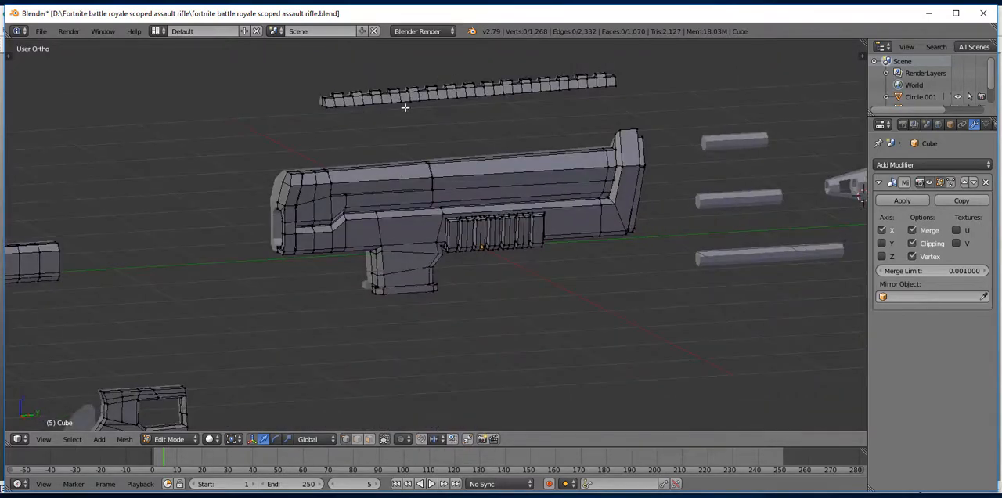
pyautogui.click(291, 173)
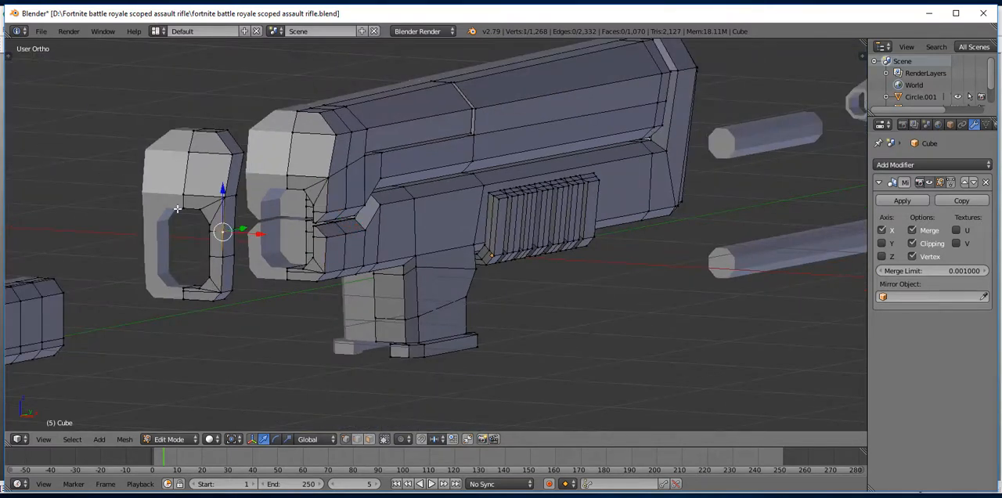
pyautogui.moveTo(301, 280)
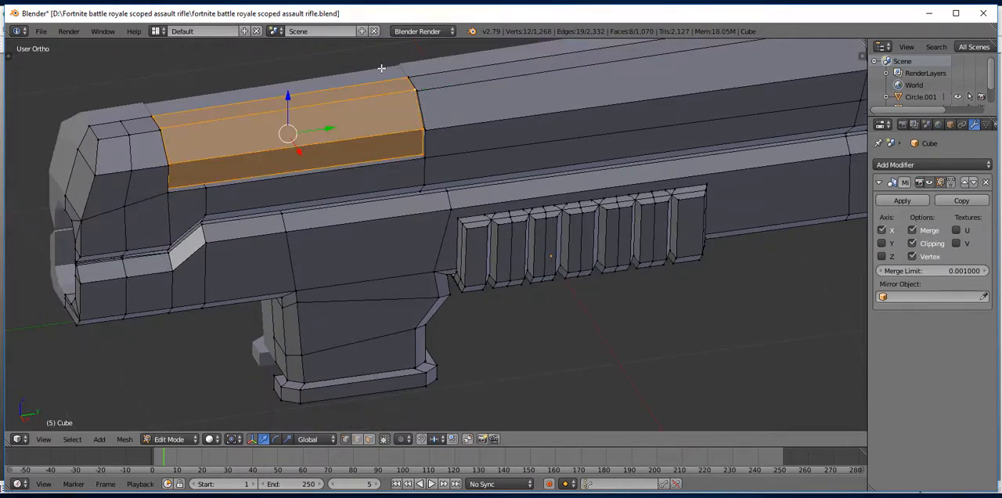
pyautogui.press('KP_3')
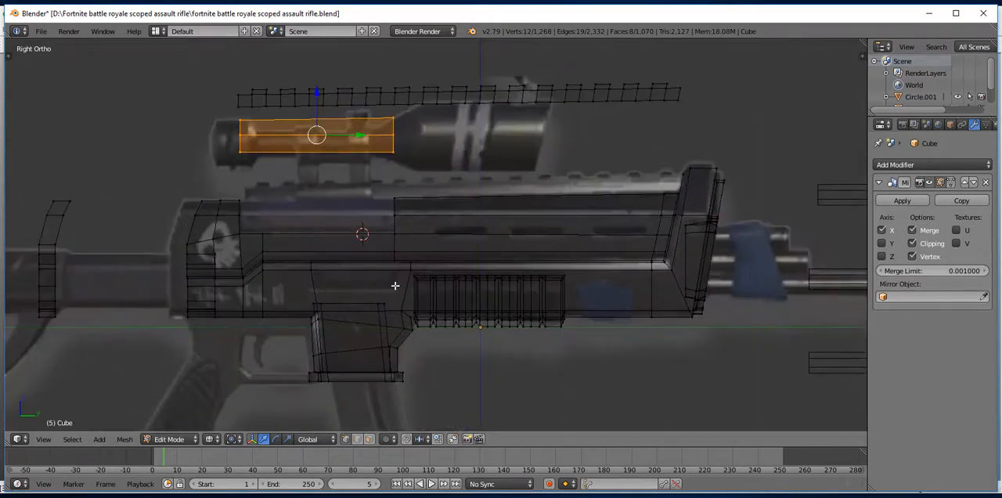
pyautogui.moveTo(246, 232)
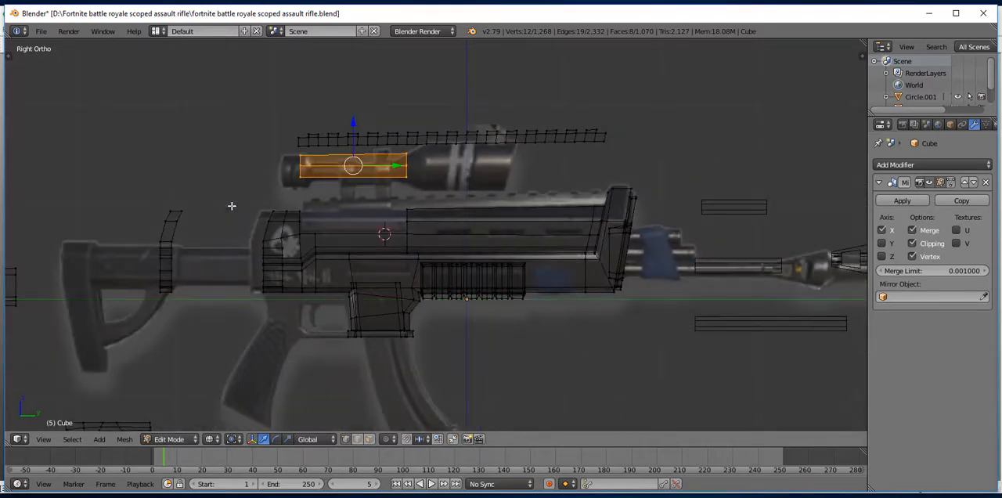
pyautogui.moveTo(254, 279)
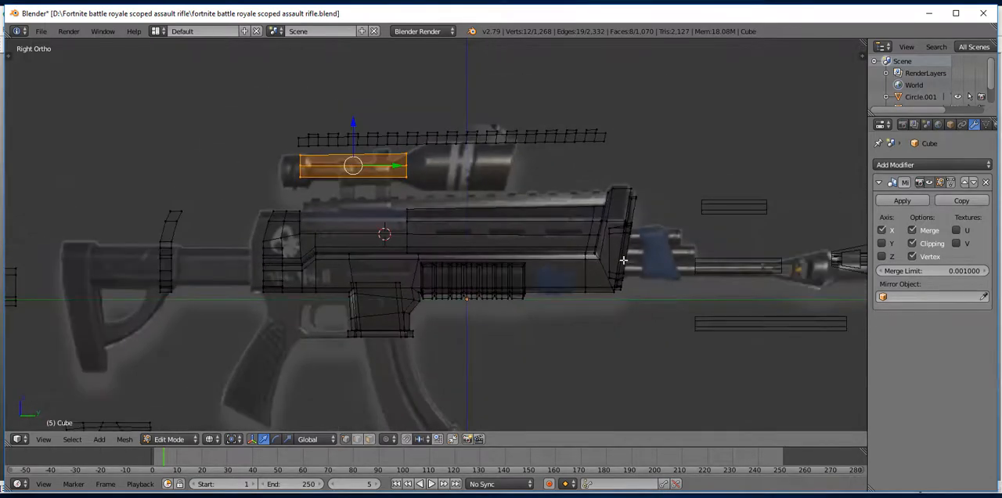
pyautogui.moveTo(720, 273)
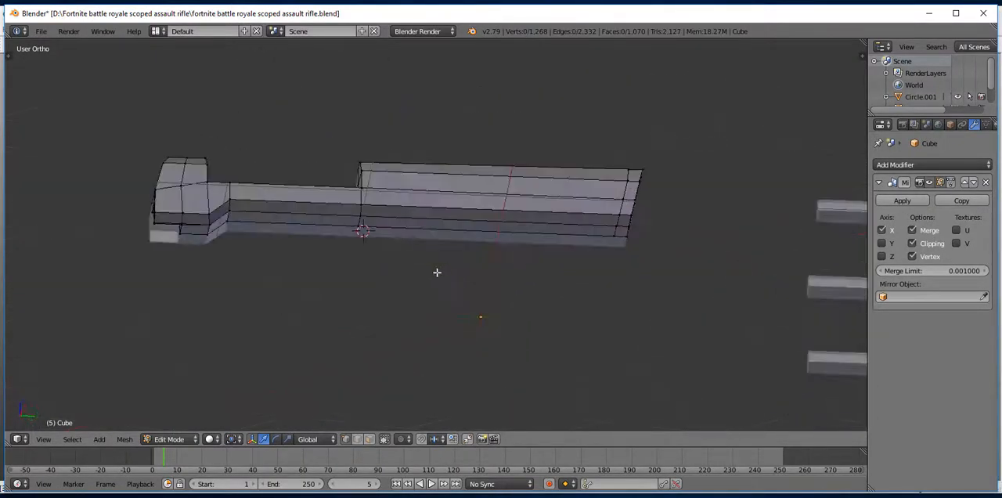
# - Orbit and zoom around the receiver, then select on the upper receiver shell
pyautogui.moveTo(437, 273); pyautogui.dragTo(343, 337)
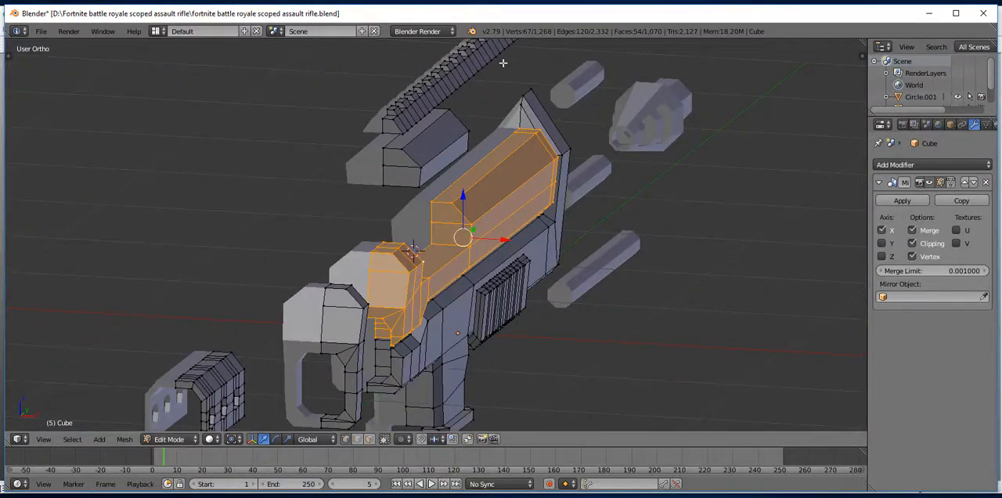
pyautogui.moveTo(503, 231)
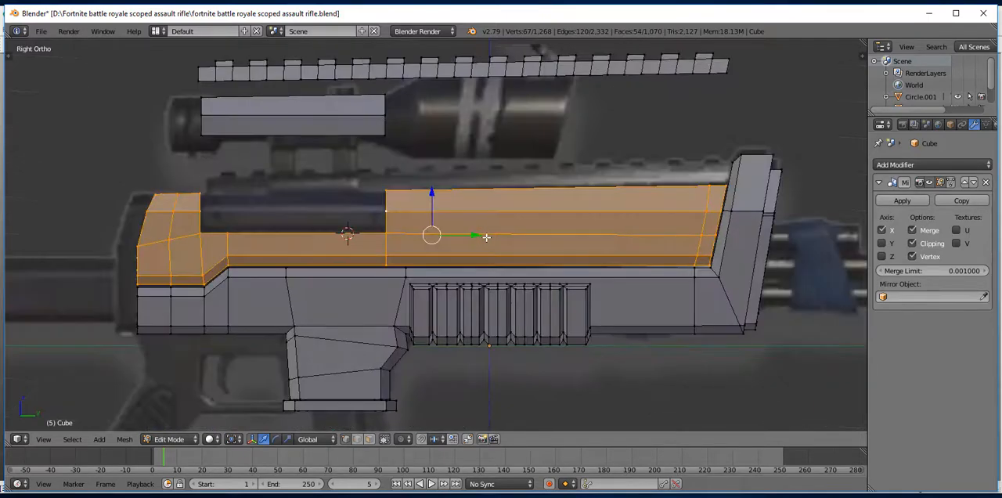
pyautogui.scroll(-3)
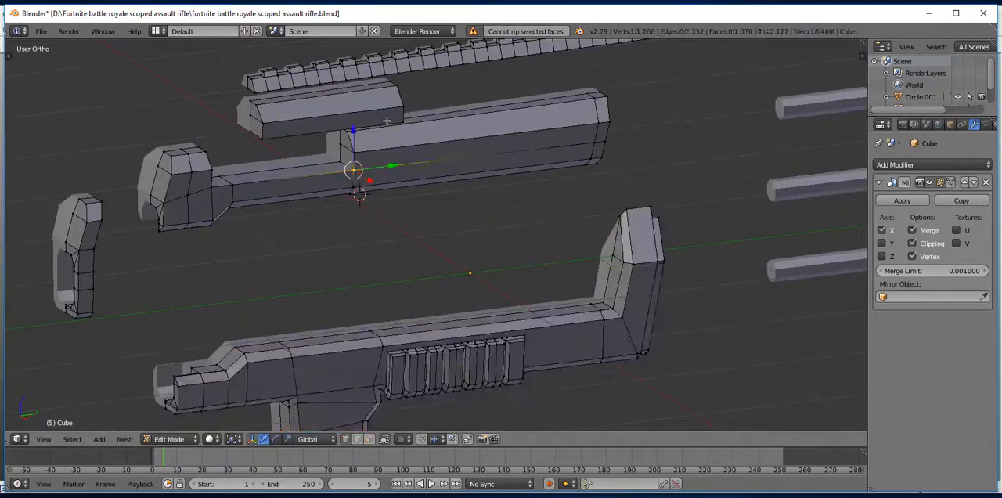
pyautogui.click(321, 109)
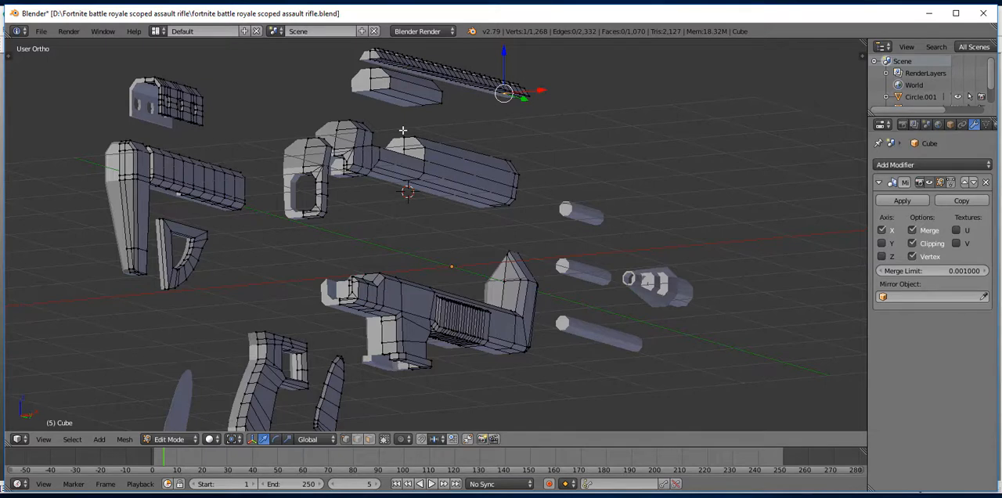
pyautogui.moveTo(426, 102)
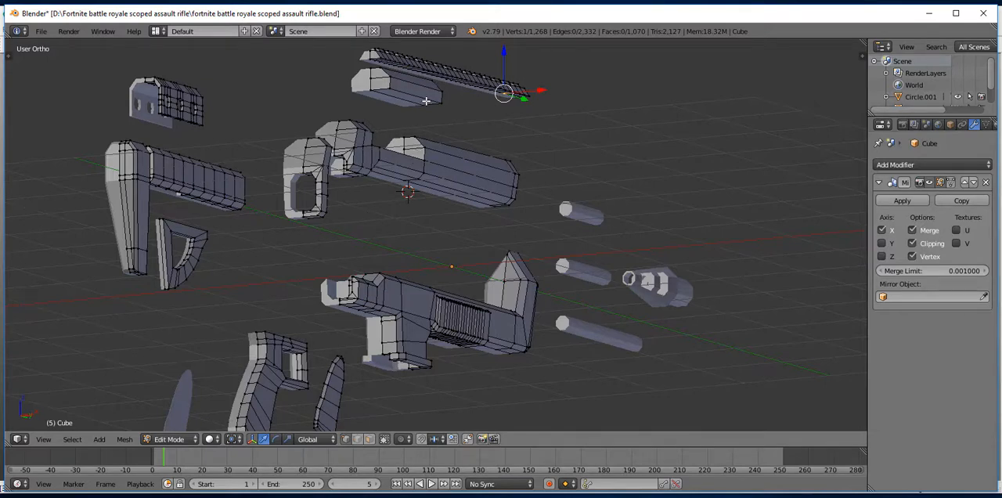
pyautogui.moveTo(411, 223)
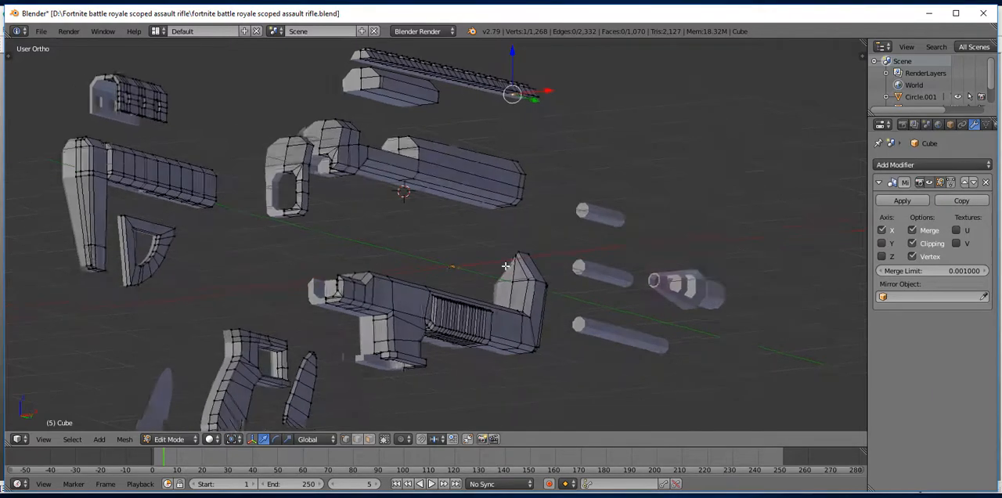
# - Orbit the exploded parts to a side view of the lower receiver and enter mesh editing
pyautogui.moveTo(505, 266); pyautogui.dragTo(428, 249)
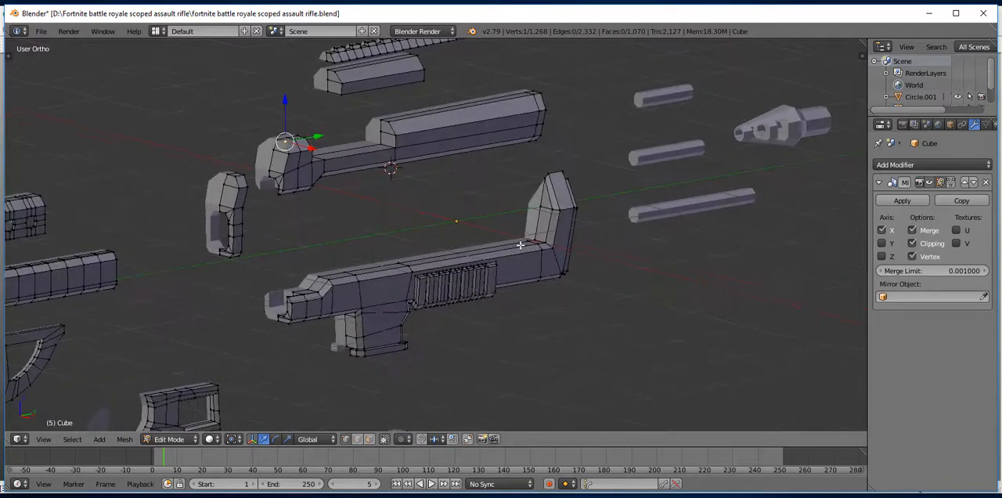
pyautogui.moveTo(520, 245); pyautogui.dragTo(384, 149)
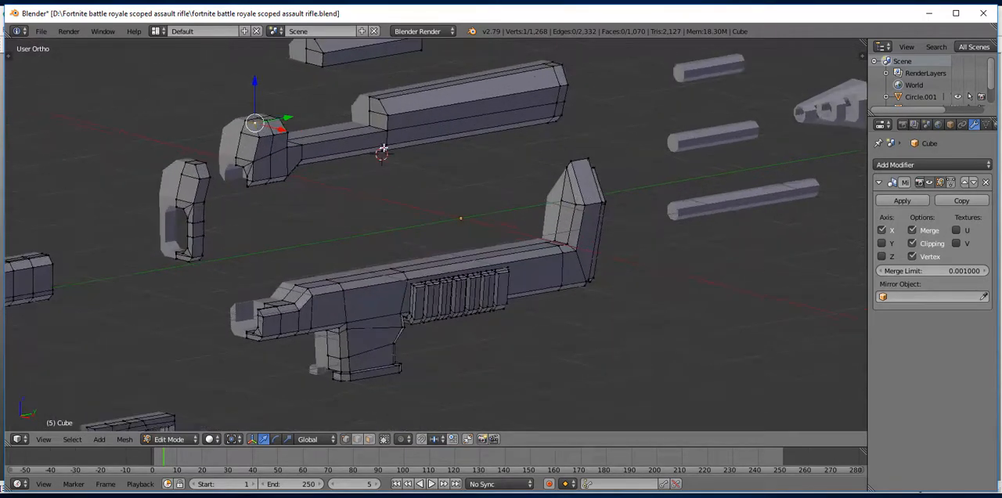
pyautogui.moveTo(274, 313)
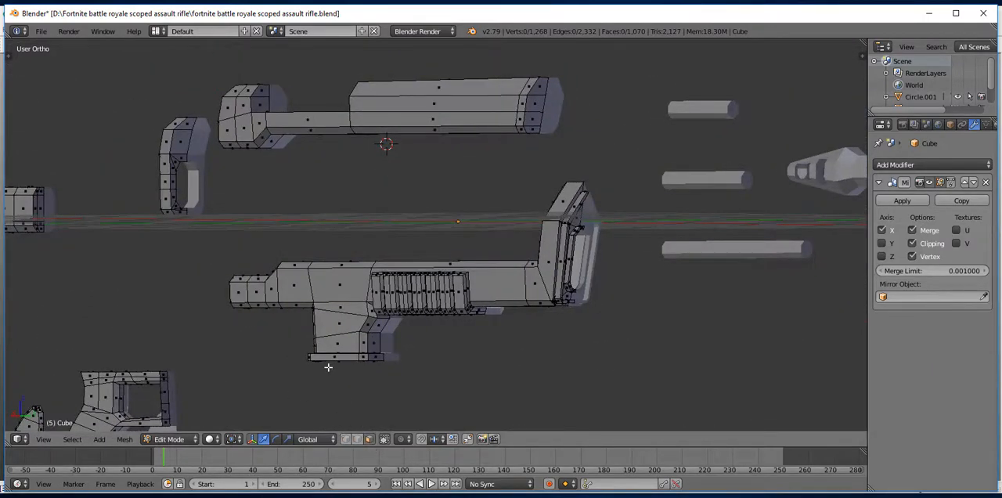
pyautogui.click(438, 131)
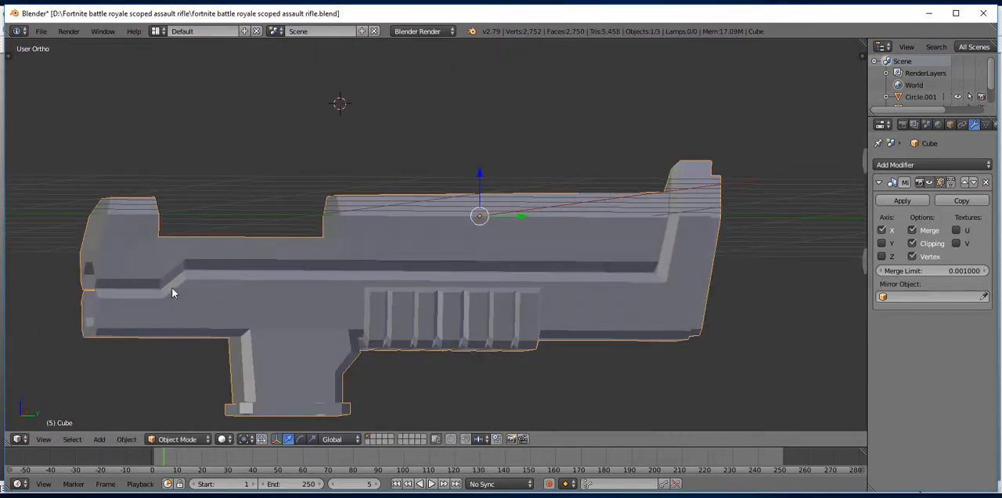
pyautogui.press('Tab')
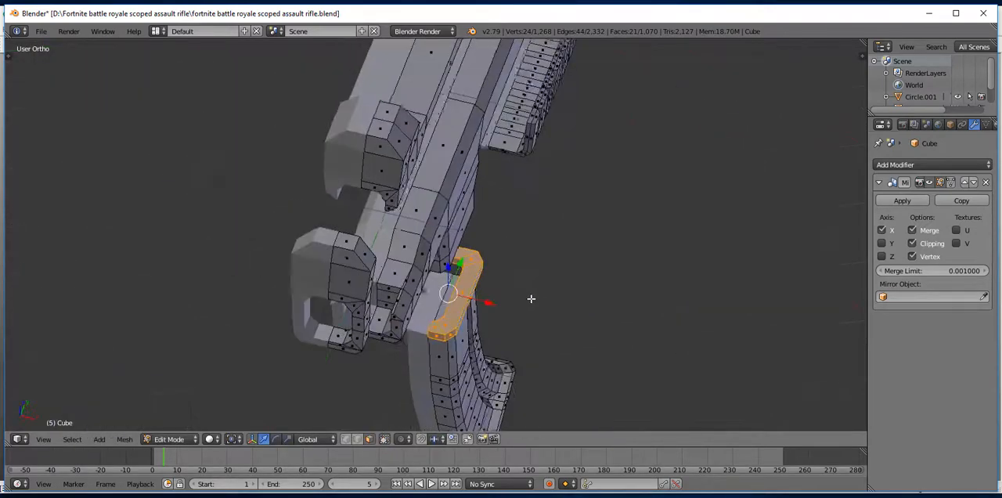
# - Drag the trigger-guard piece off the lower receiver and select the rear edge strip
pyautogui.moveTo(530, 299); pyautogui.dragTo(470, 282)
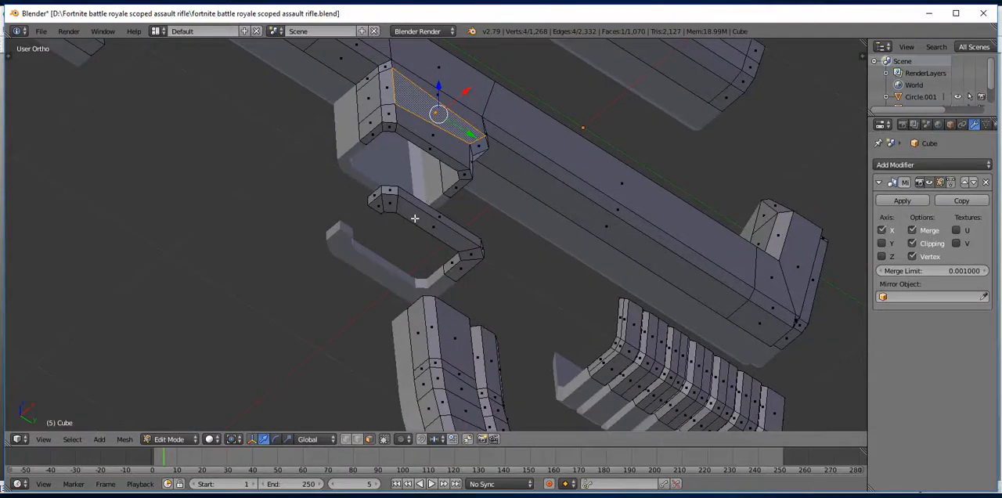
pyautogui.click(389, 204)
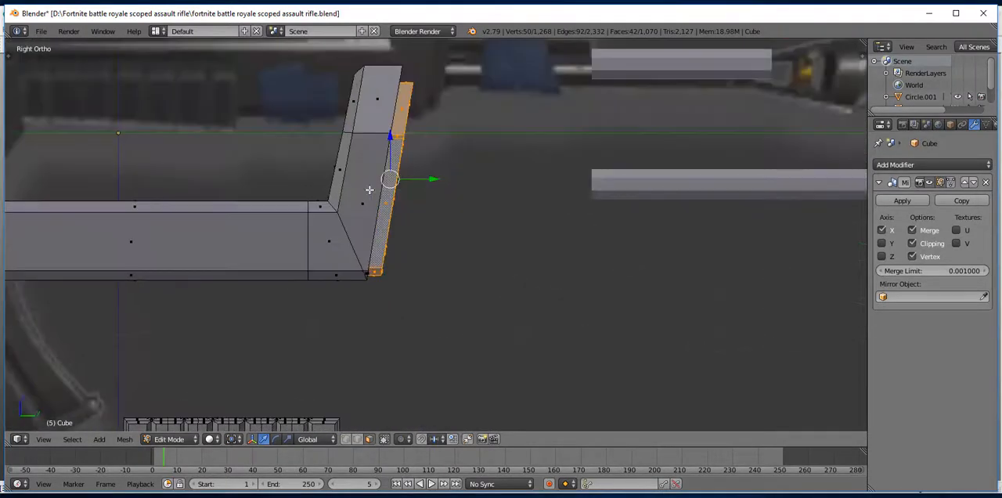
# - Move the open-centred end plate away from the receiver in two passes, zooming out between
pyautogui.moveTo(380, 180); pyautogui.dragTo(482, 188)
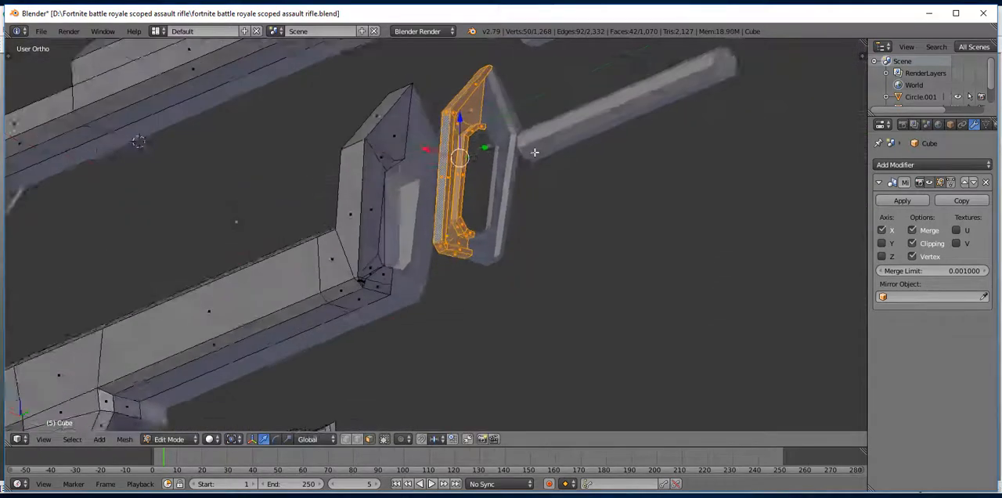
pyautogui.press('Tab')
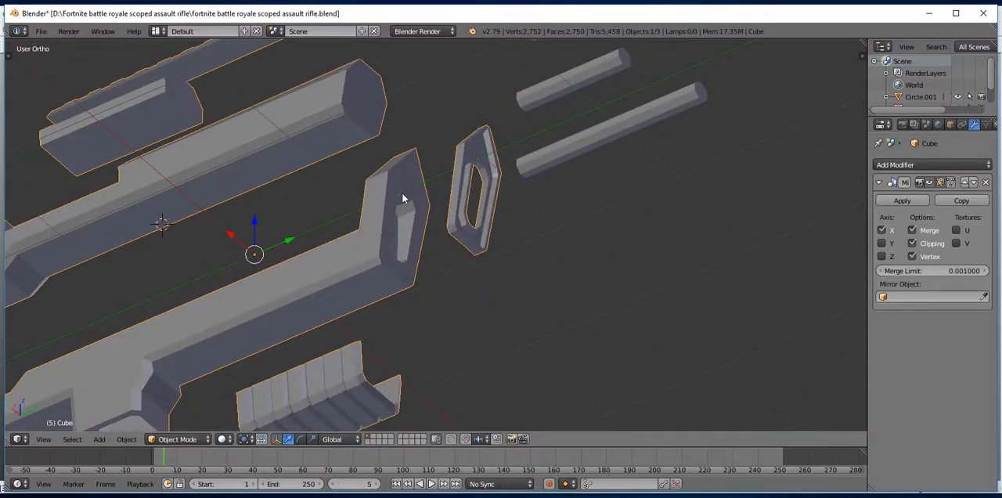
pyautogui.moveTo(423, 255)
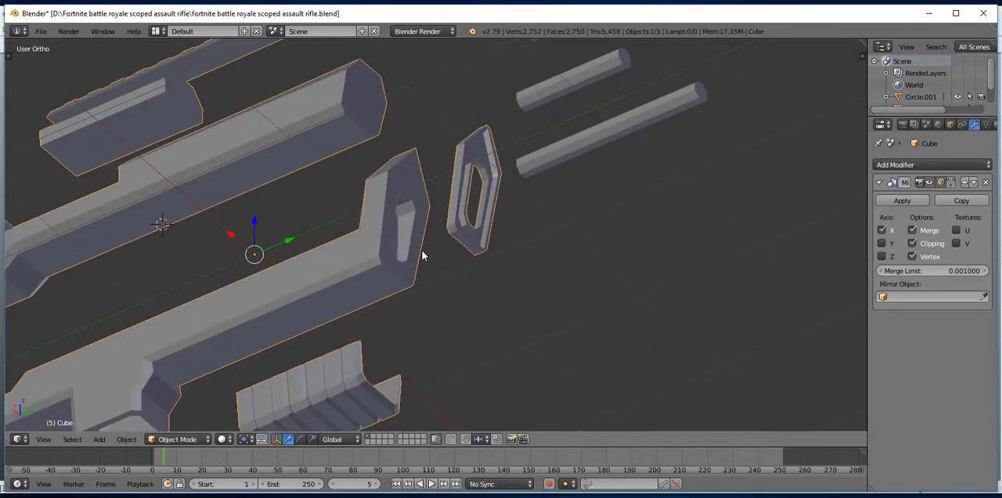
pyautogui.scroll(3)
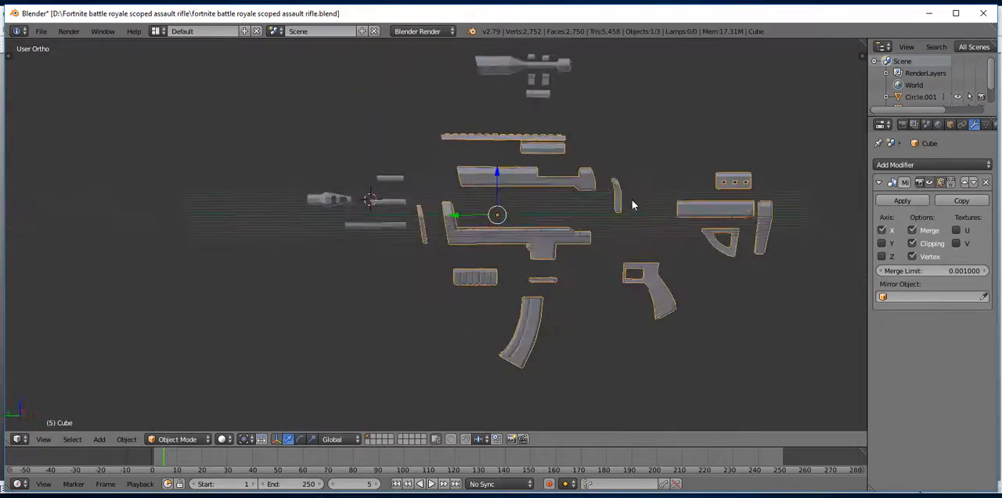
pyautogui.scroll(3)
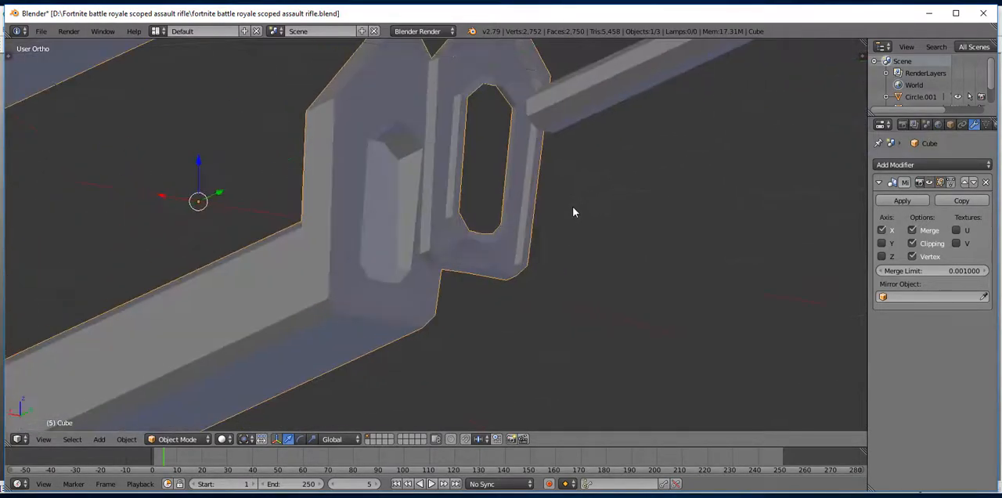
pyautogui.press('Tab')
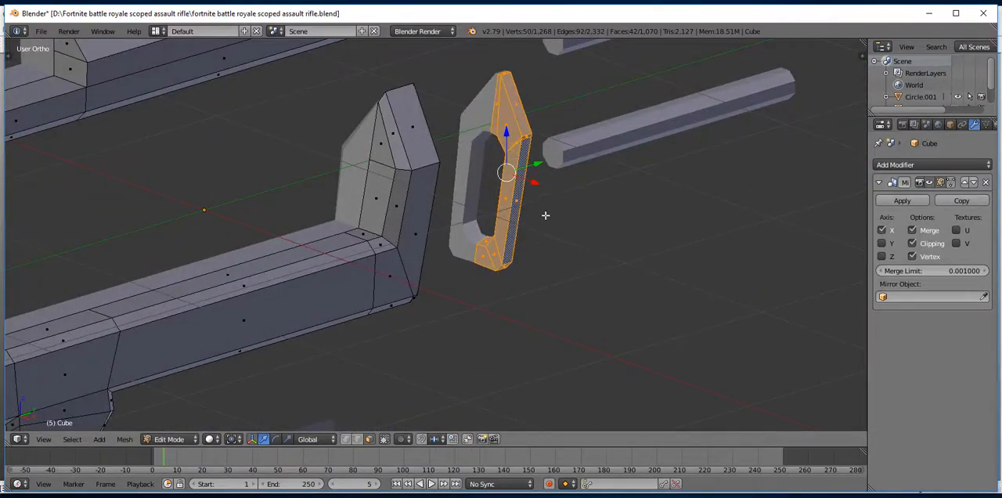
pyautogui.moveTo(546, 215); pyautogui.dragTo(645, 172)
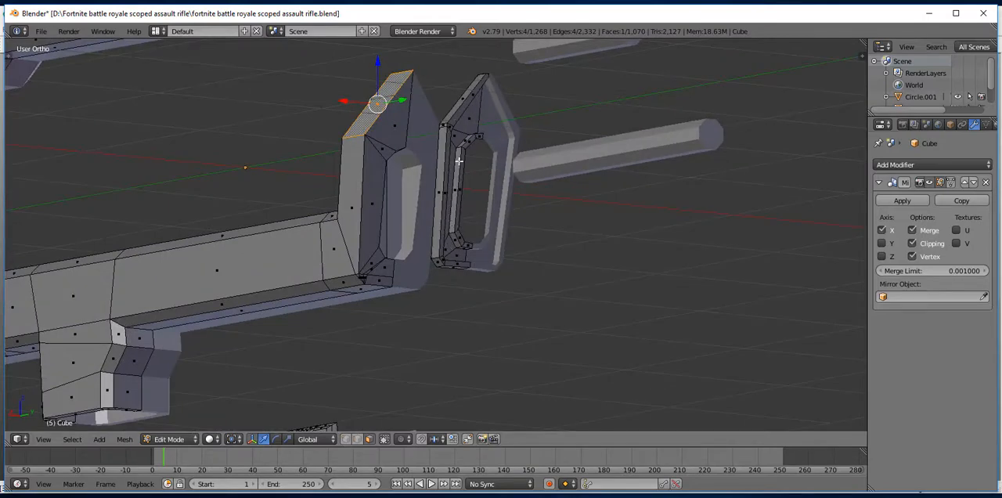
pyautogui.moveTo(488, 152)
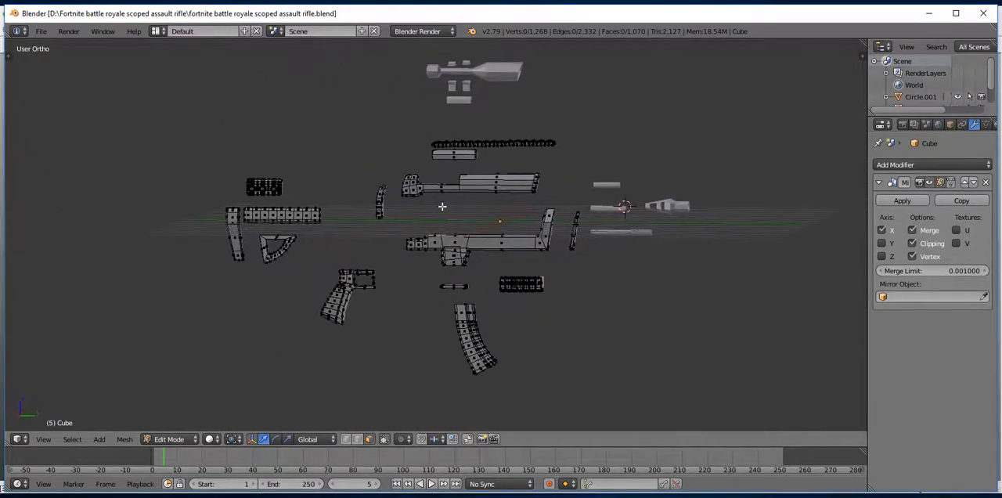
pyautogui.press('Tab')
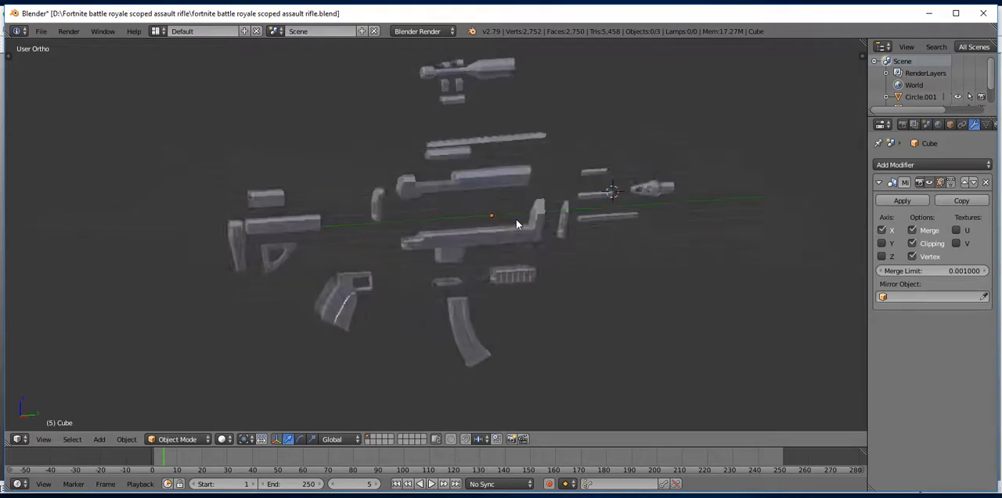
# - Orbit closer to the exploded parts and select the muzzle and barrel tube pieces
pyautogui.moveTo(517, 225); pyautogui.dragTo(473, 233)
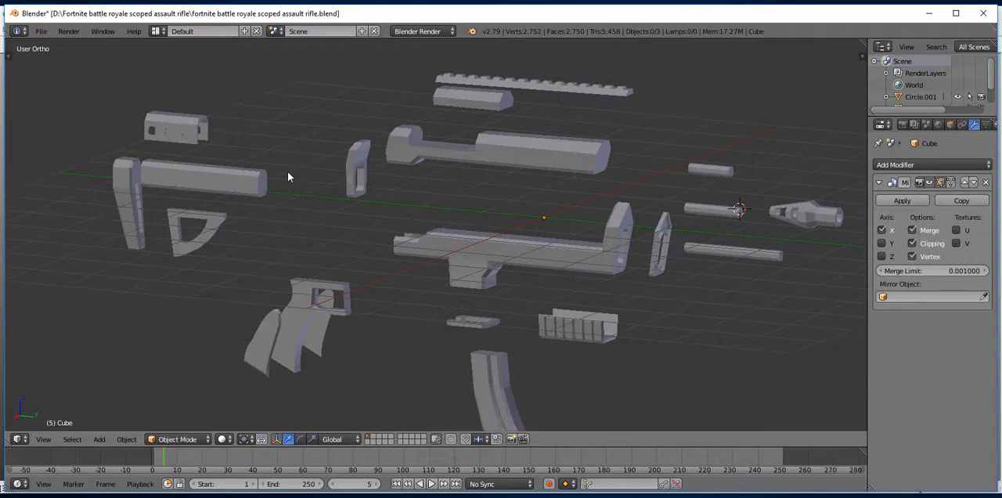
pyautogui.moveTo(244, 179)
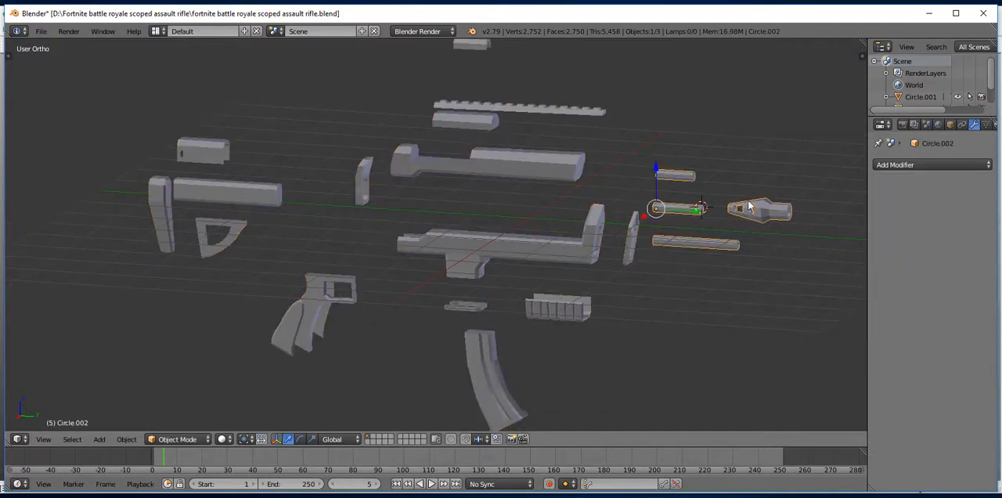
pyautogui.click(759, 209)
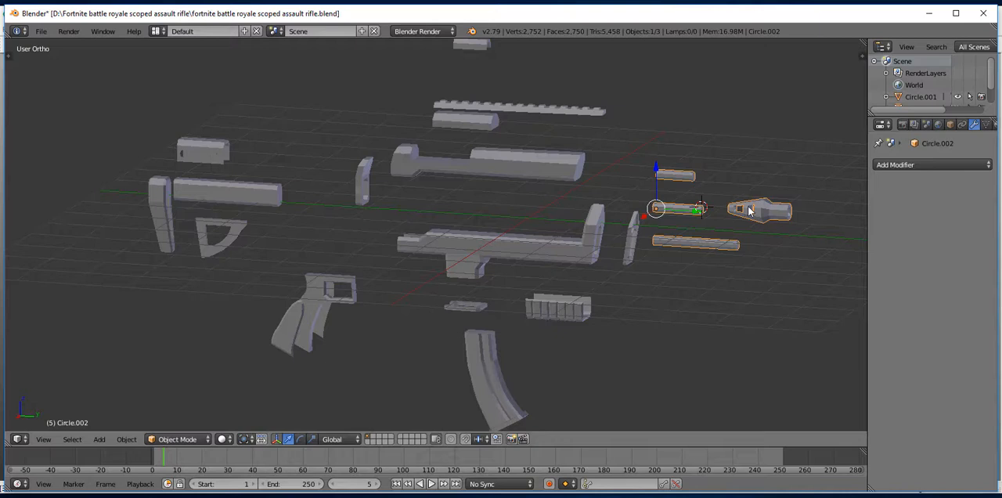
pyautogui.moveTo(721, 248)
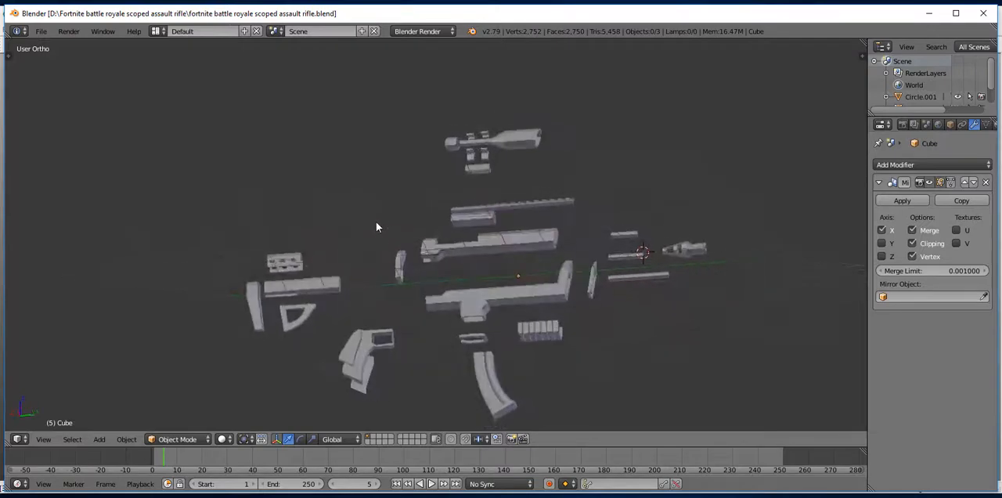
# - Move the view in on the separated receiver, stock, grip and muzzle pieces
pyautogui.moveTo(376, 227); pyautogui.dragTo(635, 270)
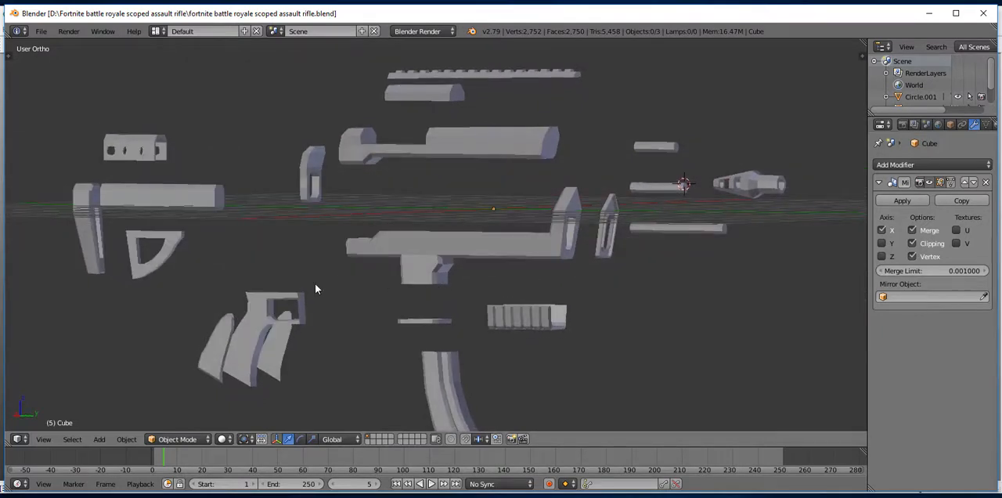
pyautogui.moveTo(258, 262)
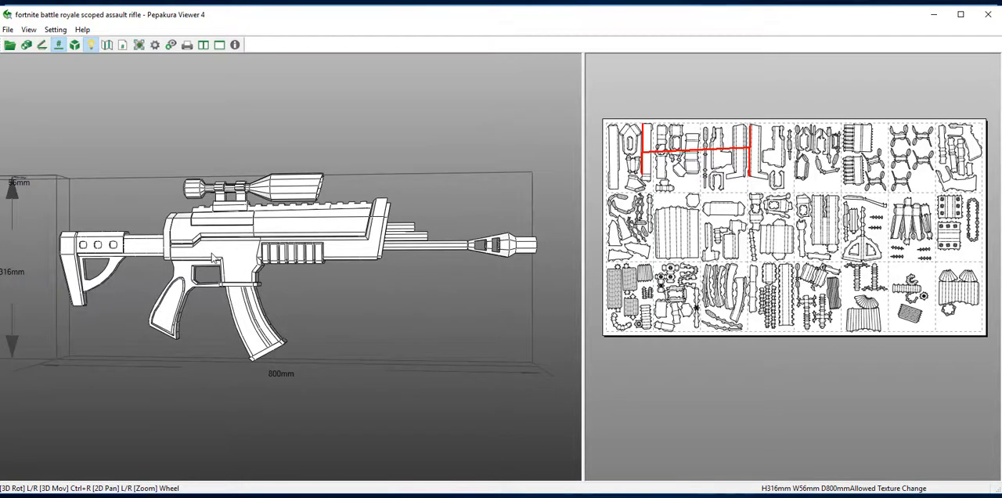
pyautogui.moveTo(376, 222)
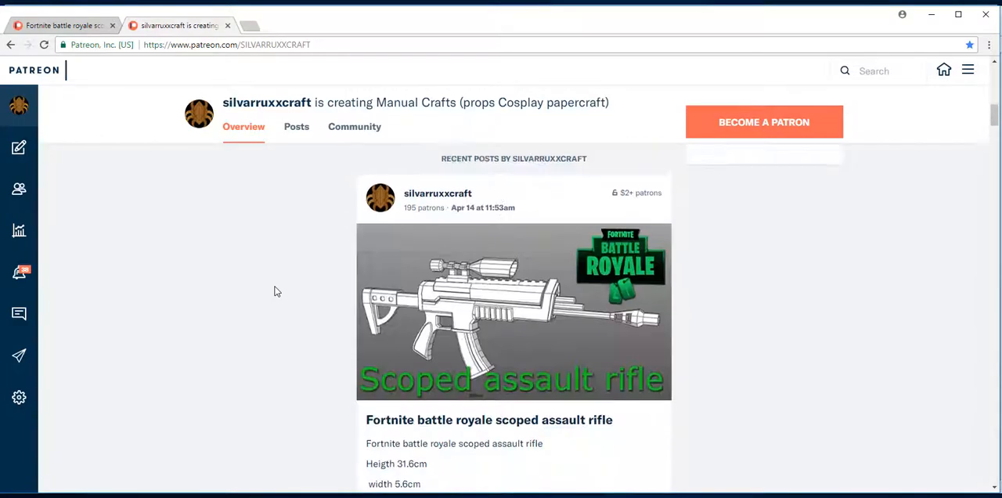
pyautogui.scroll(-3)
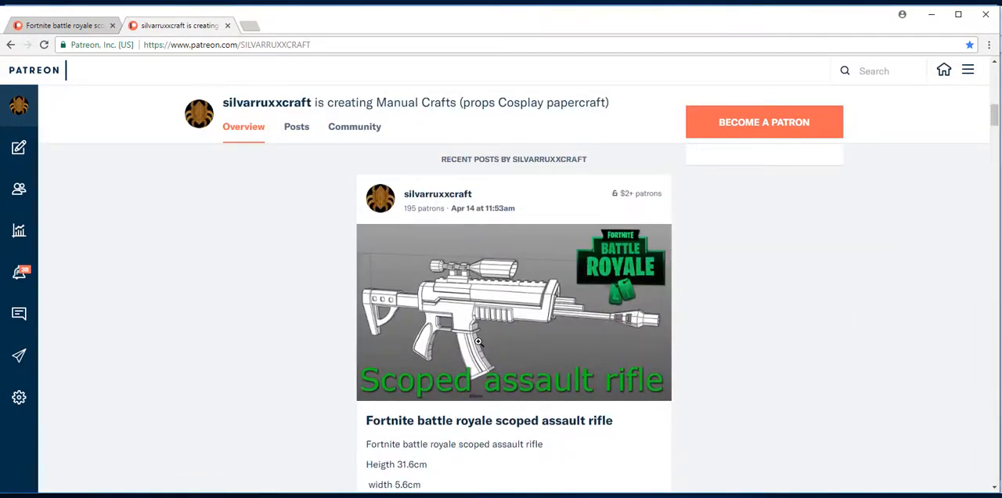
pyautogui.moveTo(699, 332)
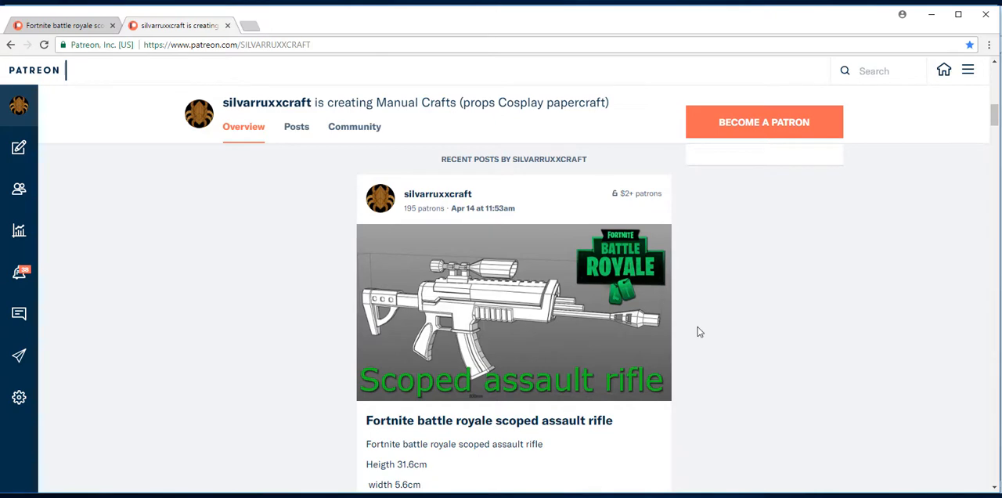
pyautogui.scroll(-3)
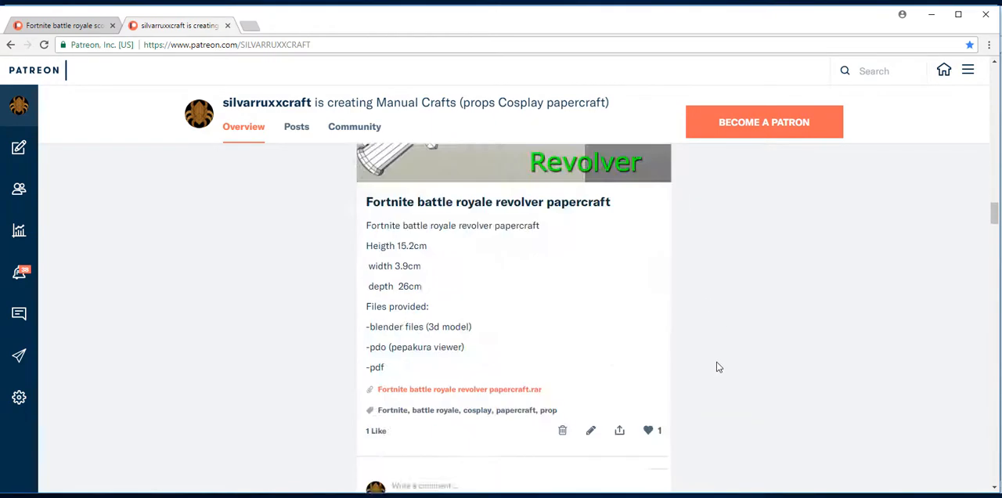
pyautogui.scroll(-3)
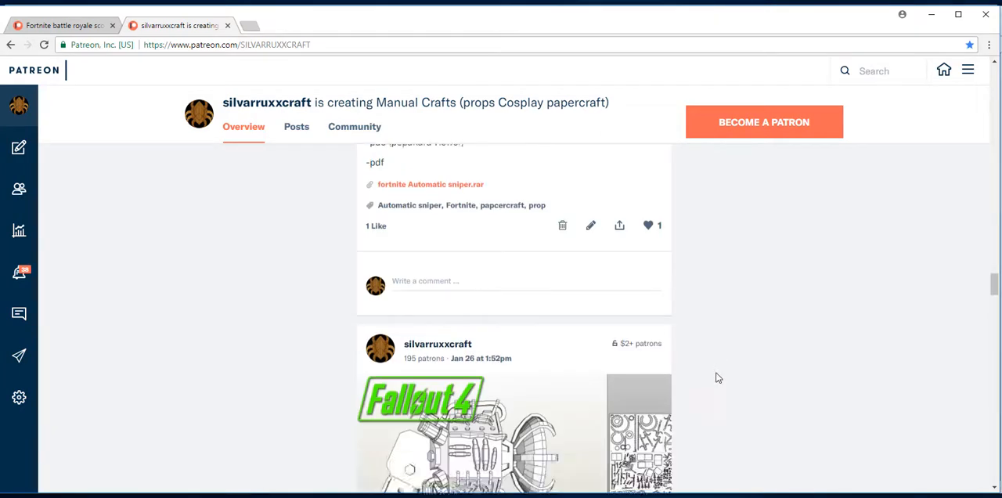
pyautogui.scroll(-3)
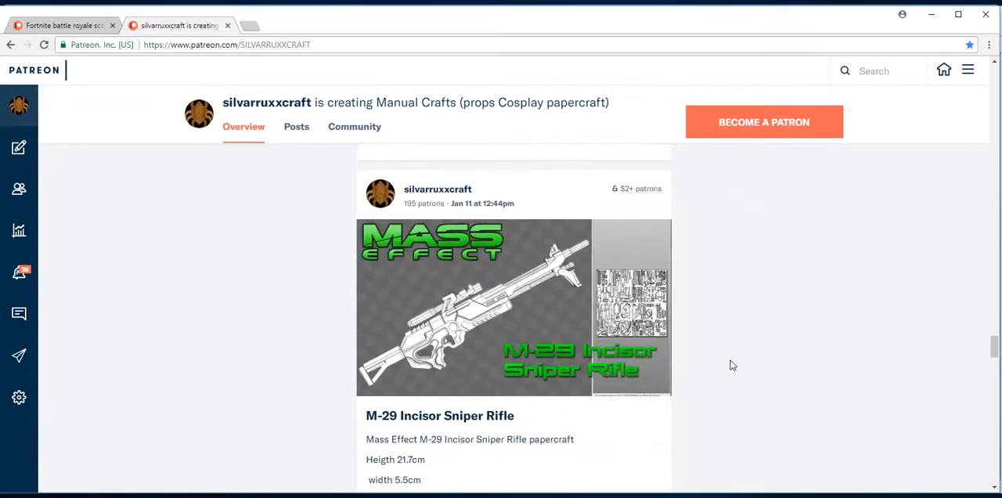
pyautogui.scroll(-3)
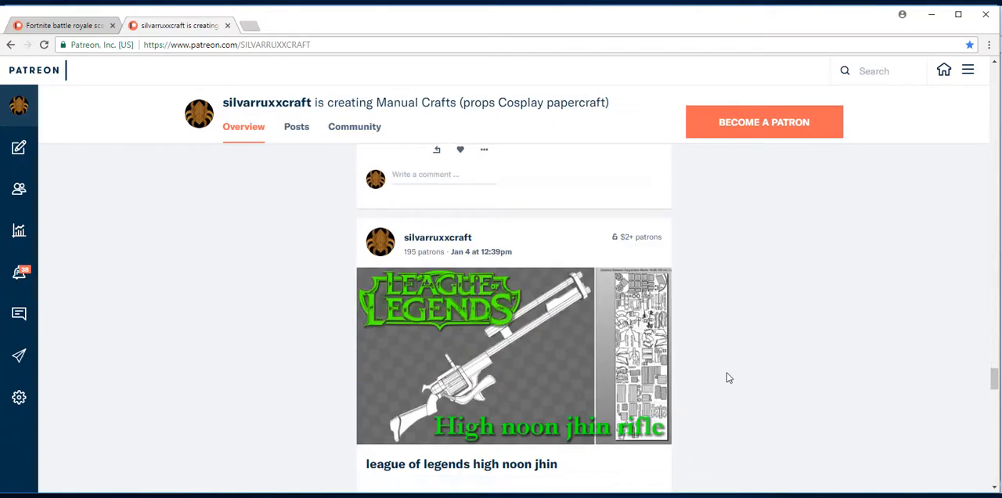
pyautogui.scroll(-3)
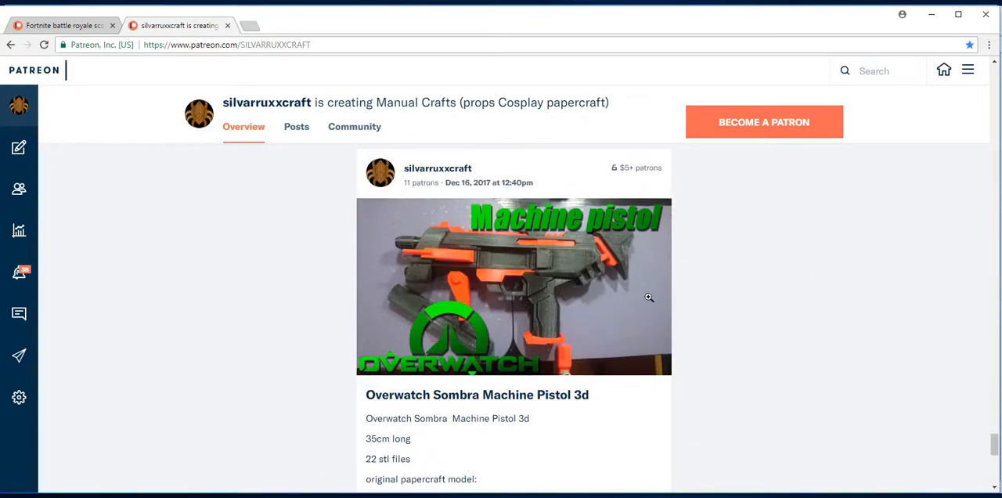
pyautogui.moveTo(977, 216)
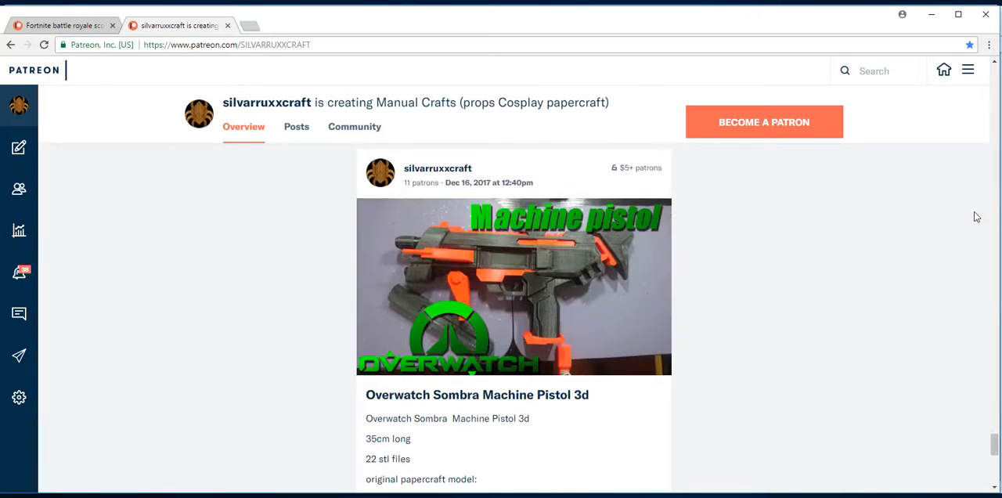
pyautogui.scroll(-3)
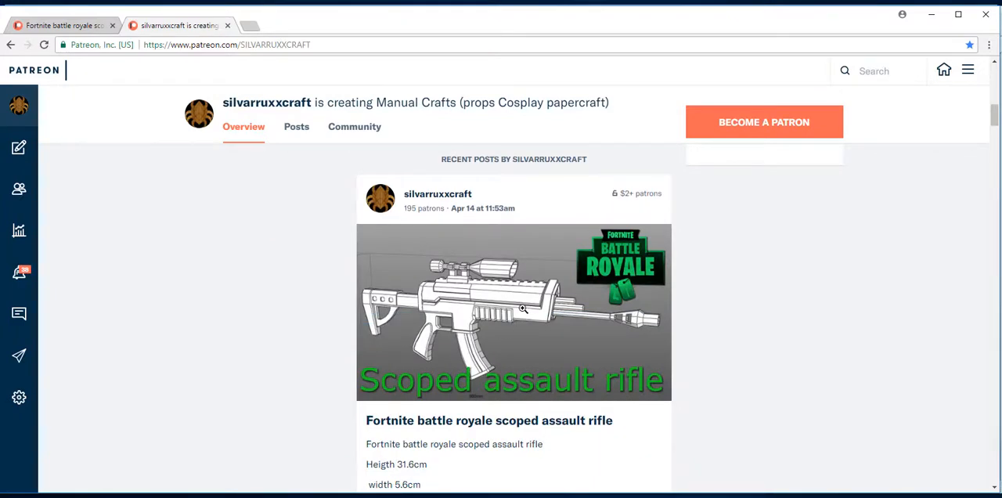
pyautogui.moveTo(529, 324)
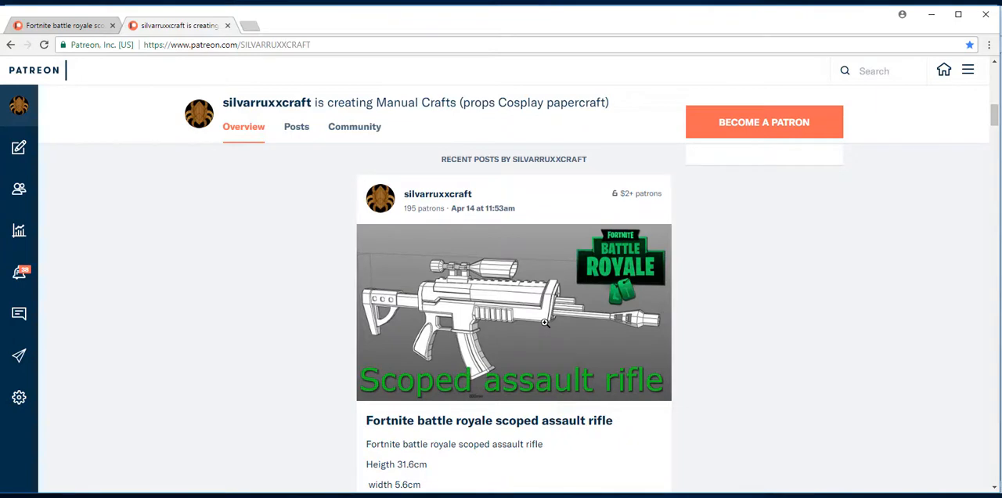
pyautogui.moveTo(348, 372)
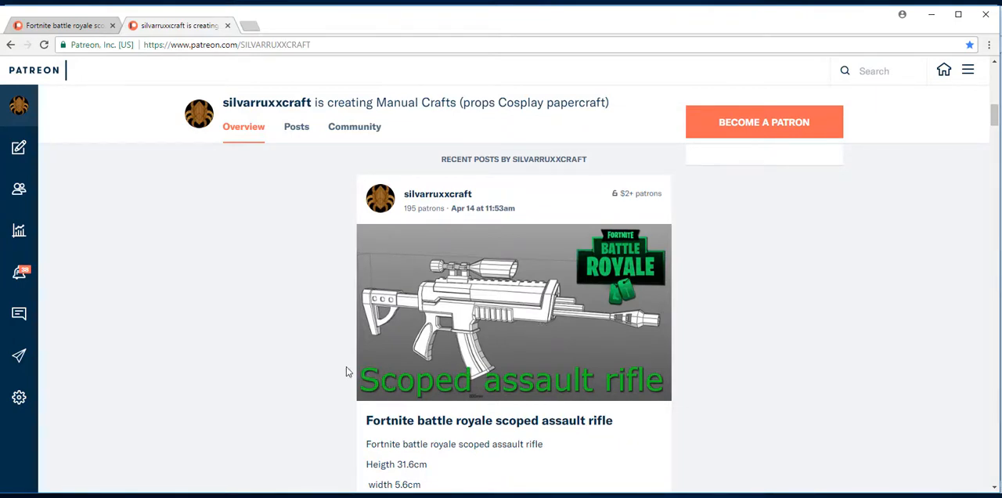